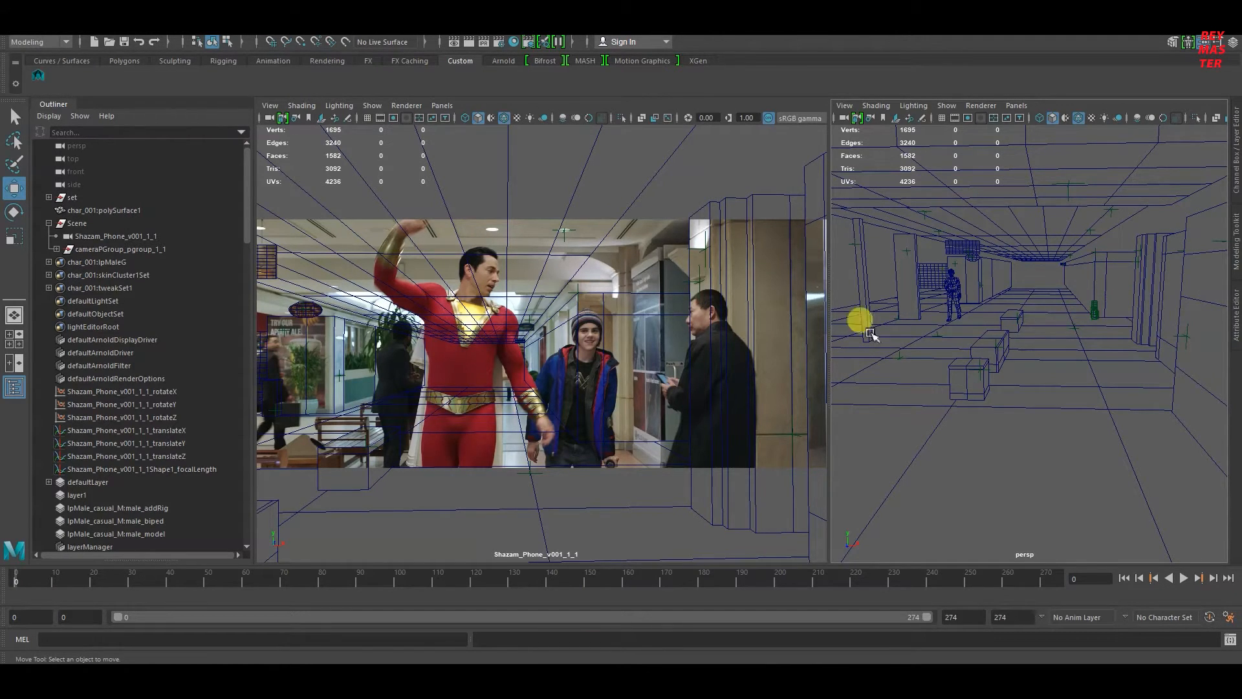
Duplicate Shazam_Phone_v001_1_1 into Shazam_Phone_v001_1_2 and select both cameras in the Outliner
click(115, 235)
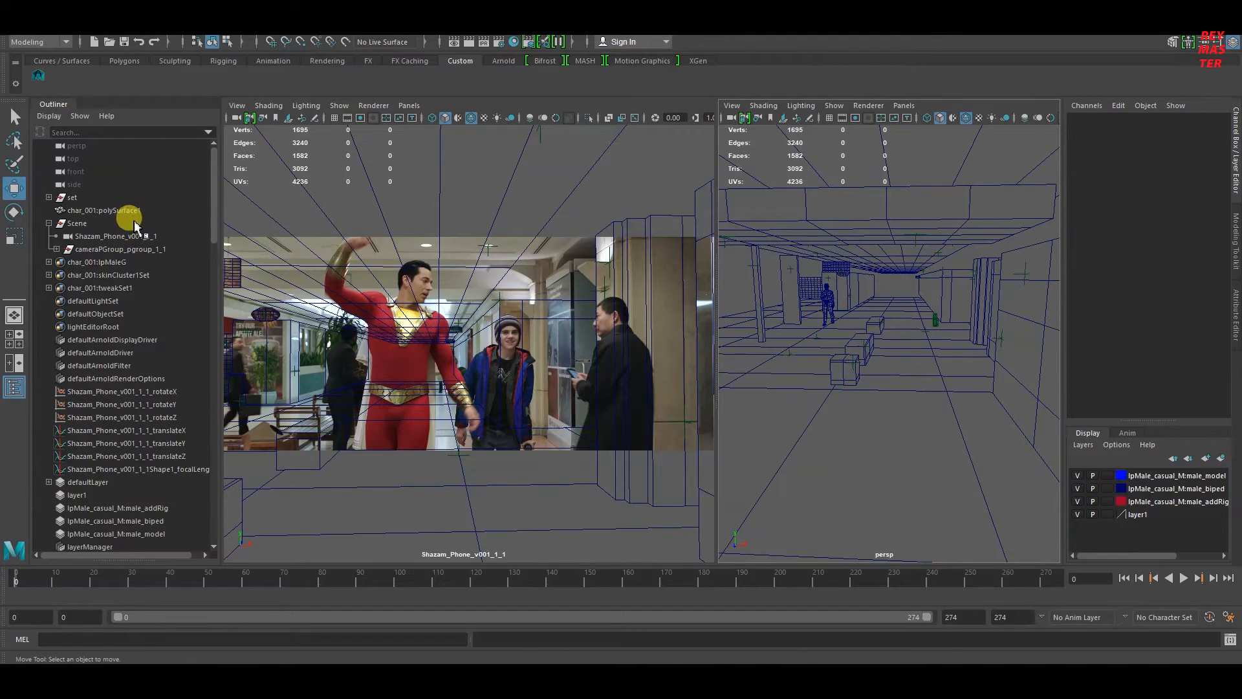
click(116, 235)
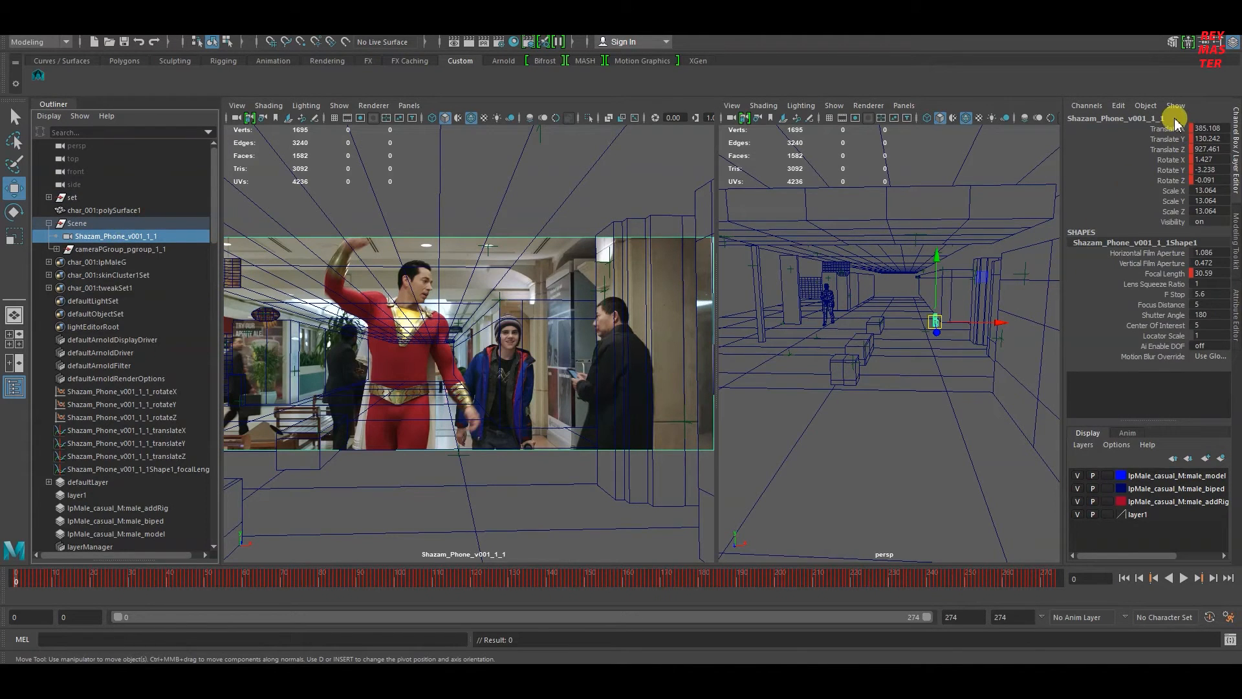
mouse_move(1220, 168)
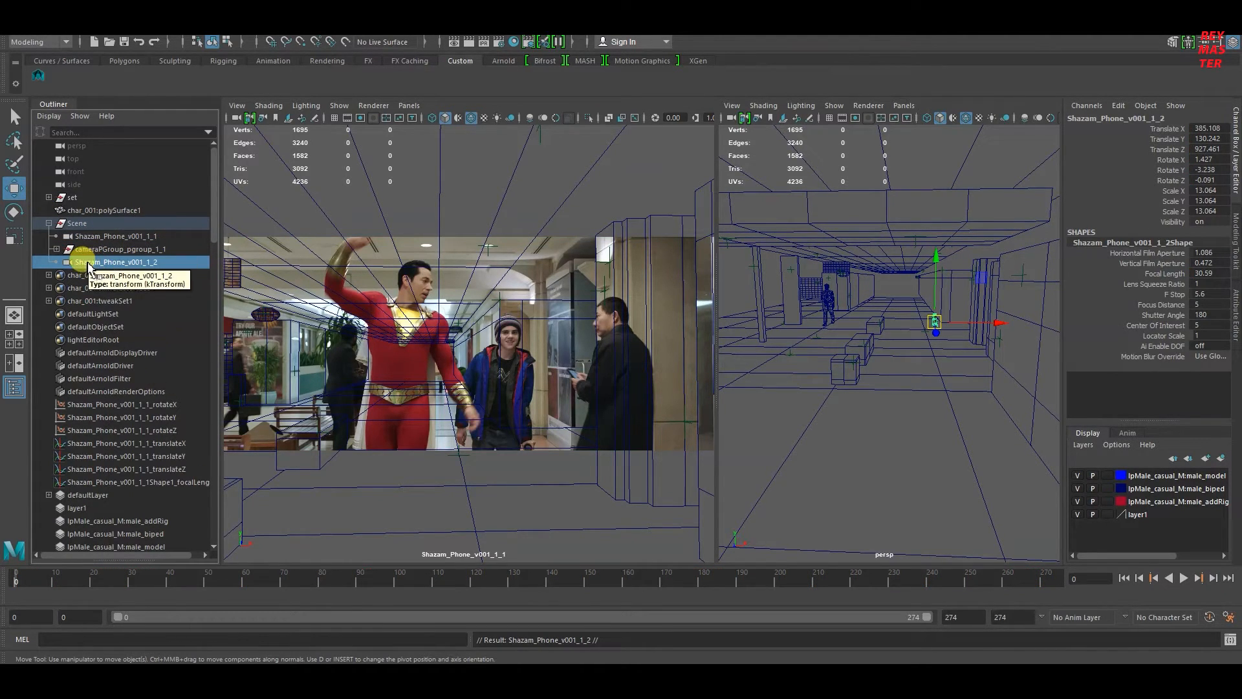
click(115, 248)
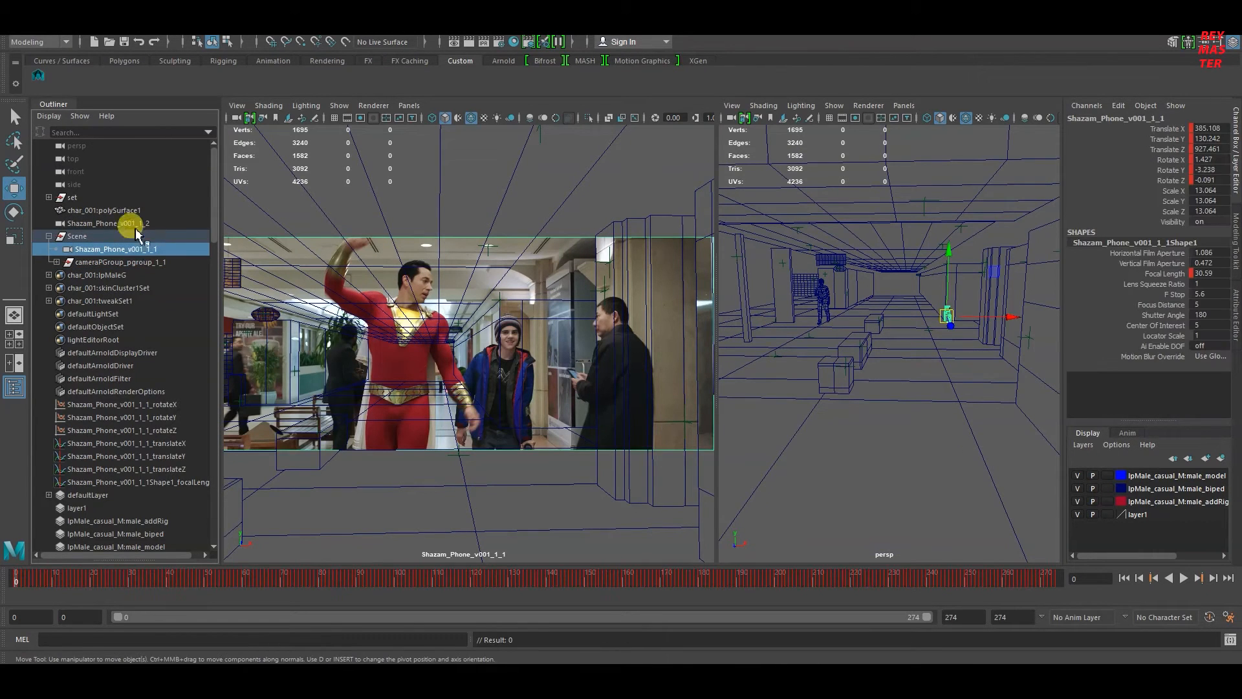
click(108, 222)
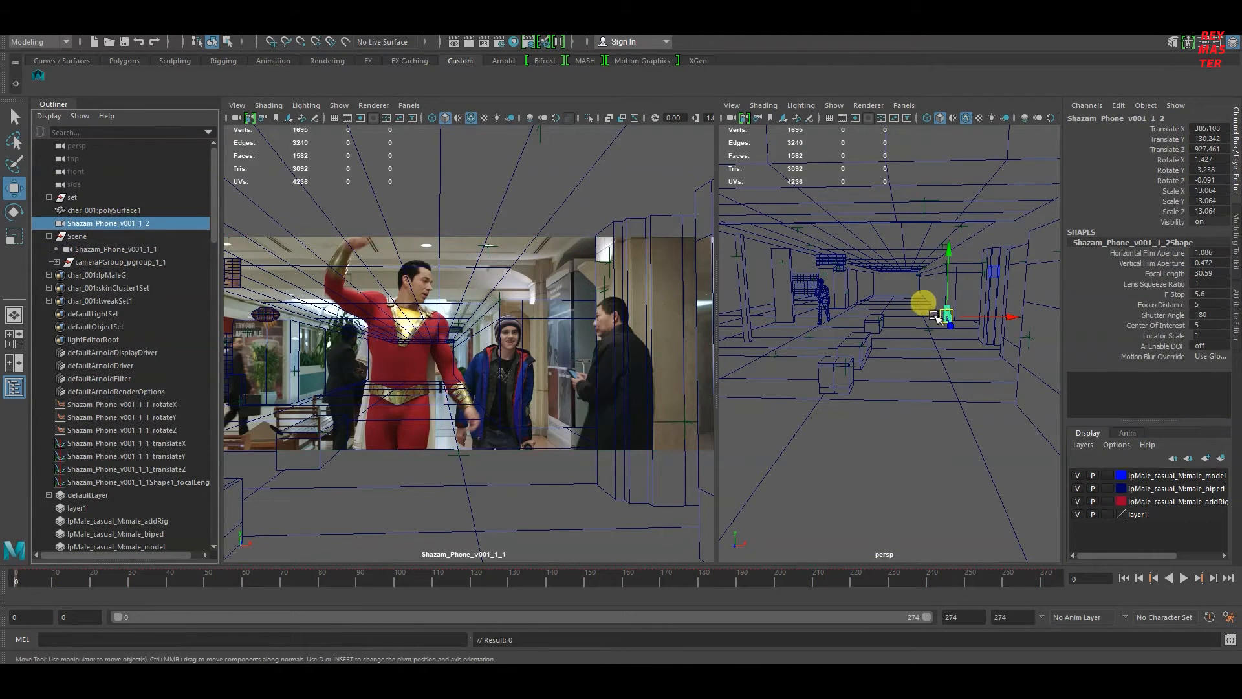
click(115, 249)
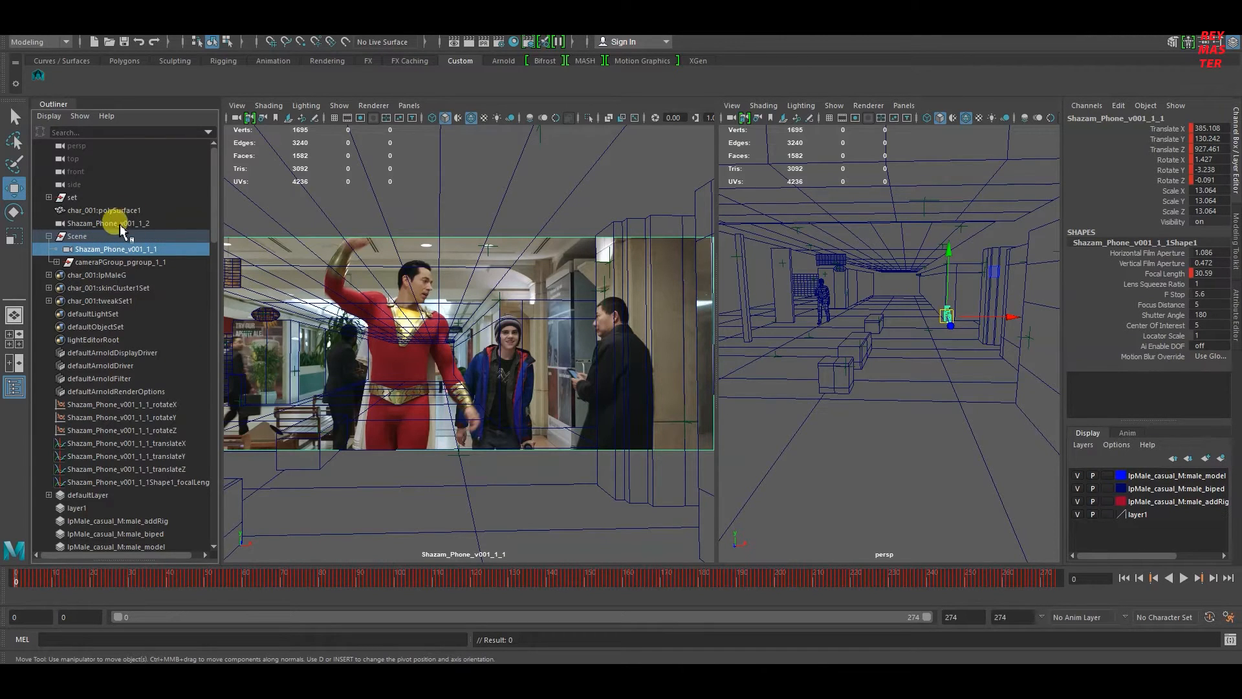
click(37, 41)
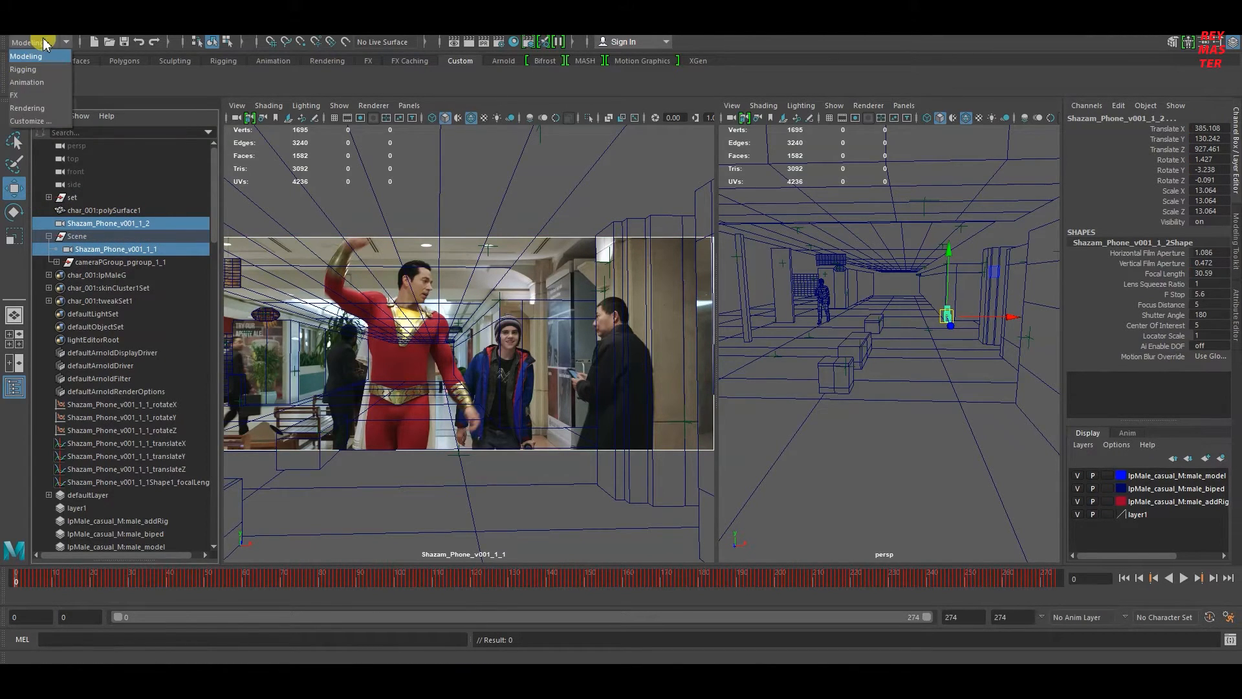
Parent-constrain Shazam_Phone_v001_1_2 to the original camera and bake its motion via the Animation menu set
click(27, 81)
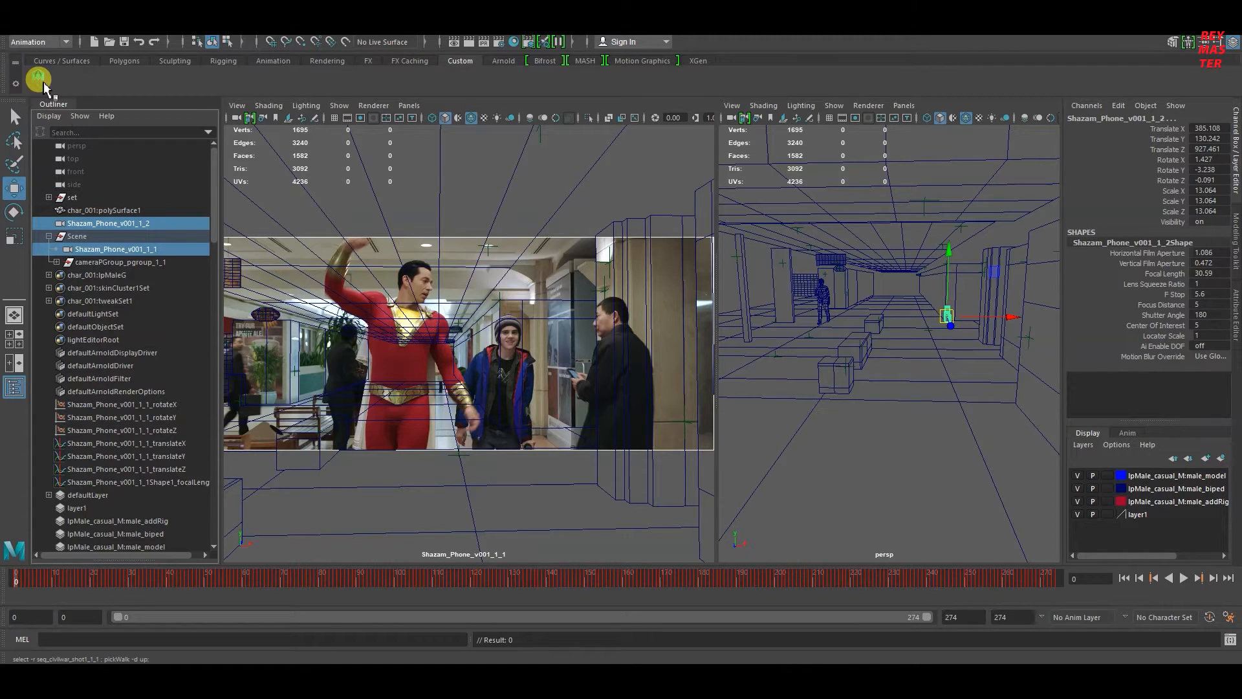
click(378, 46)
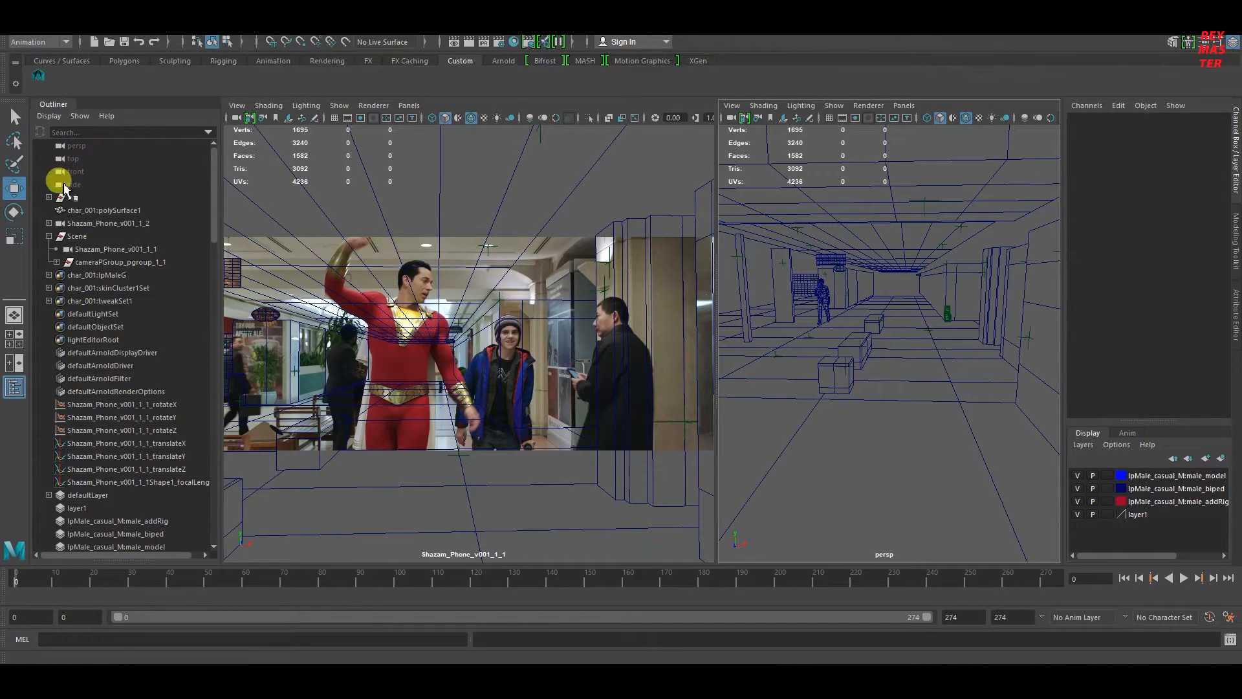
click(49, 223)
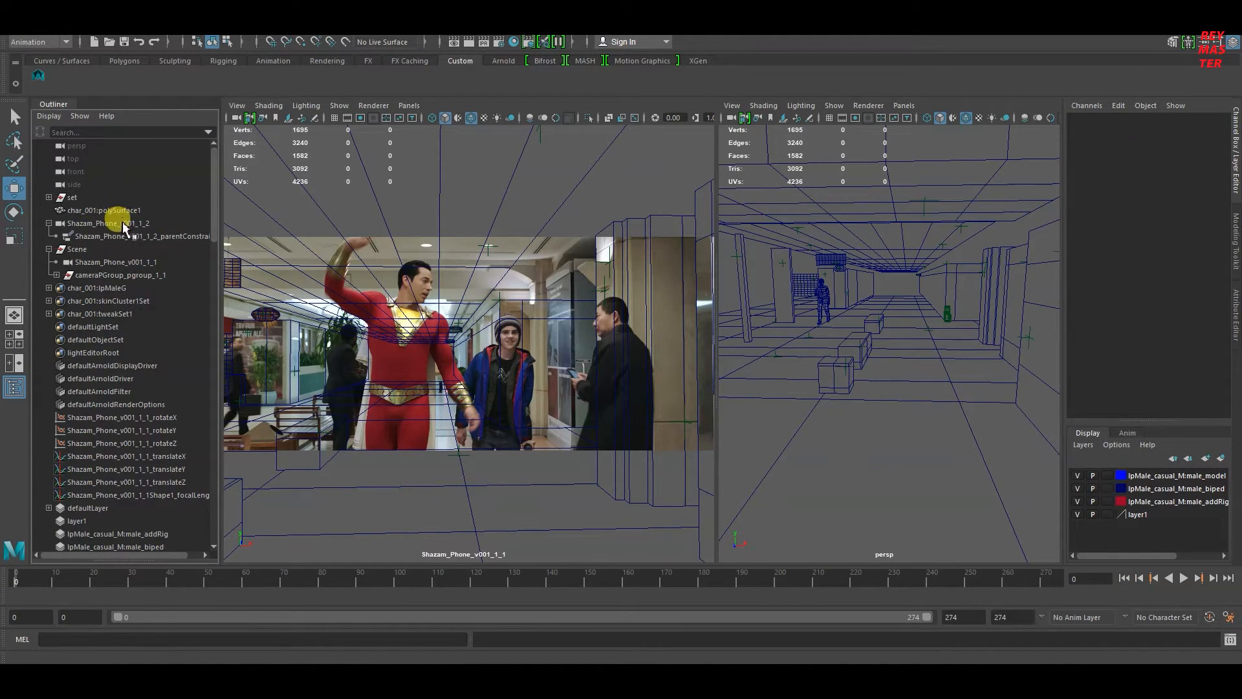
click(109, 222)
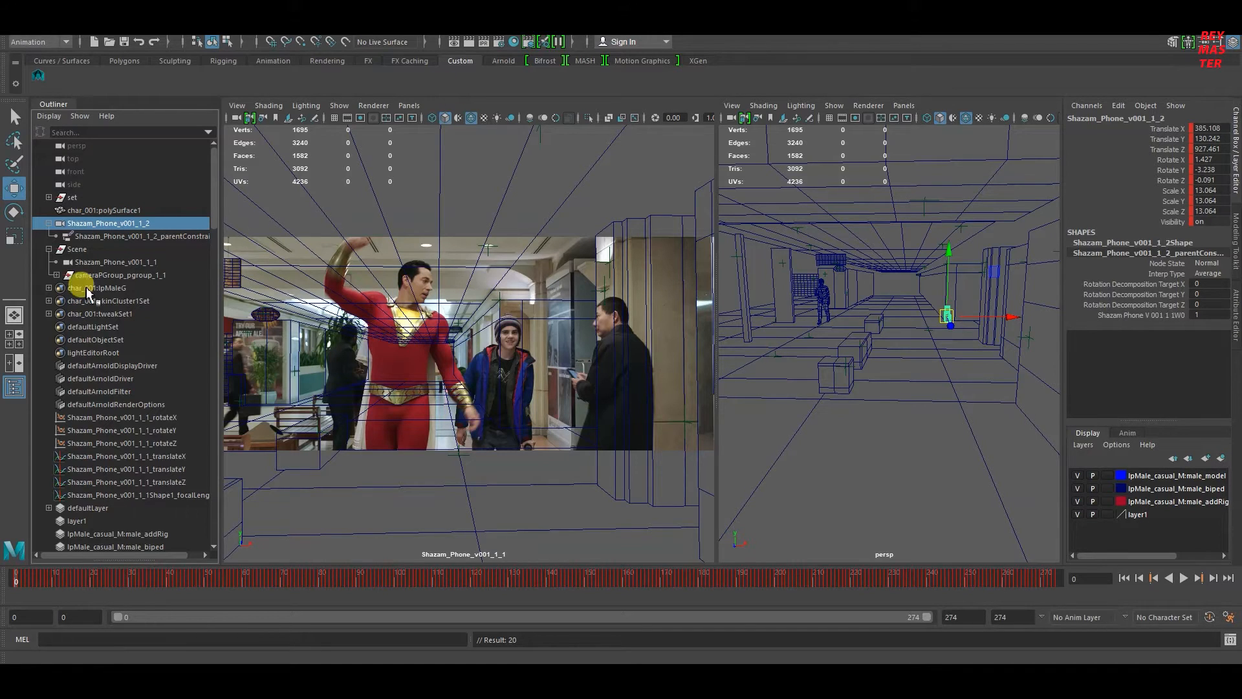
click(142, 235)
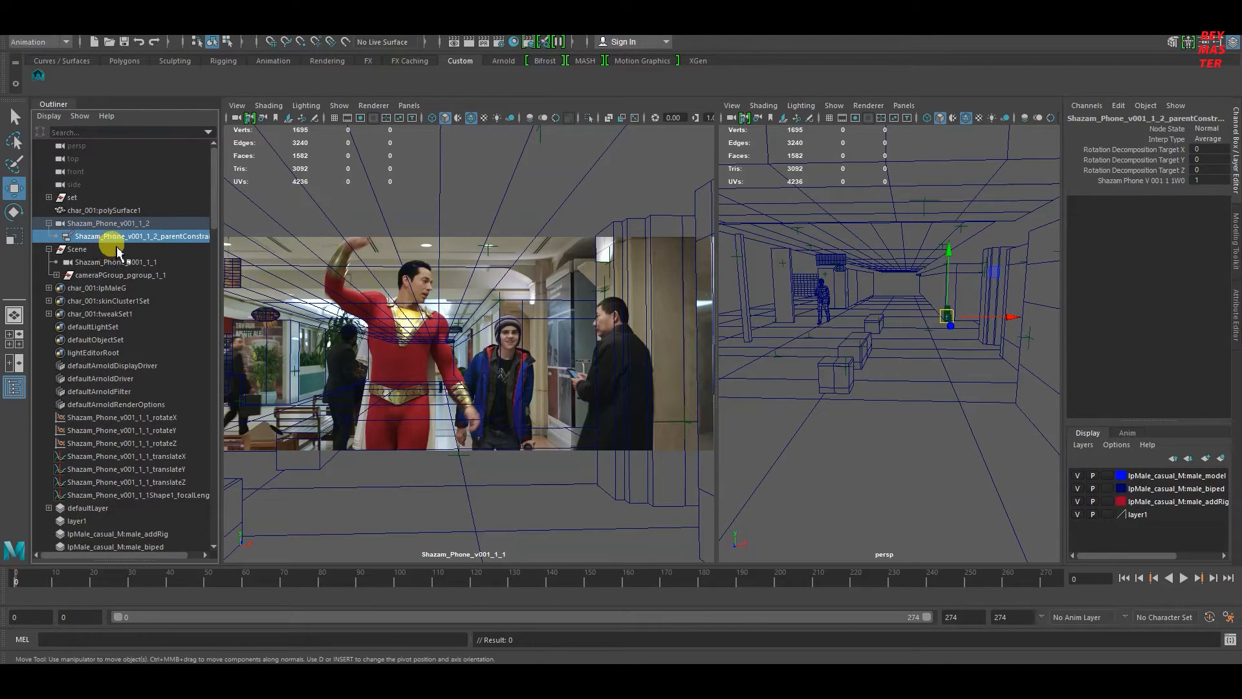
Delete the parentConstraint under Shazam_Phone_v001_1_2, keeping only its baked keyframes
click(108, 222)
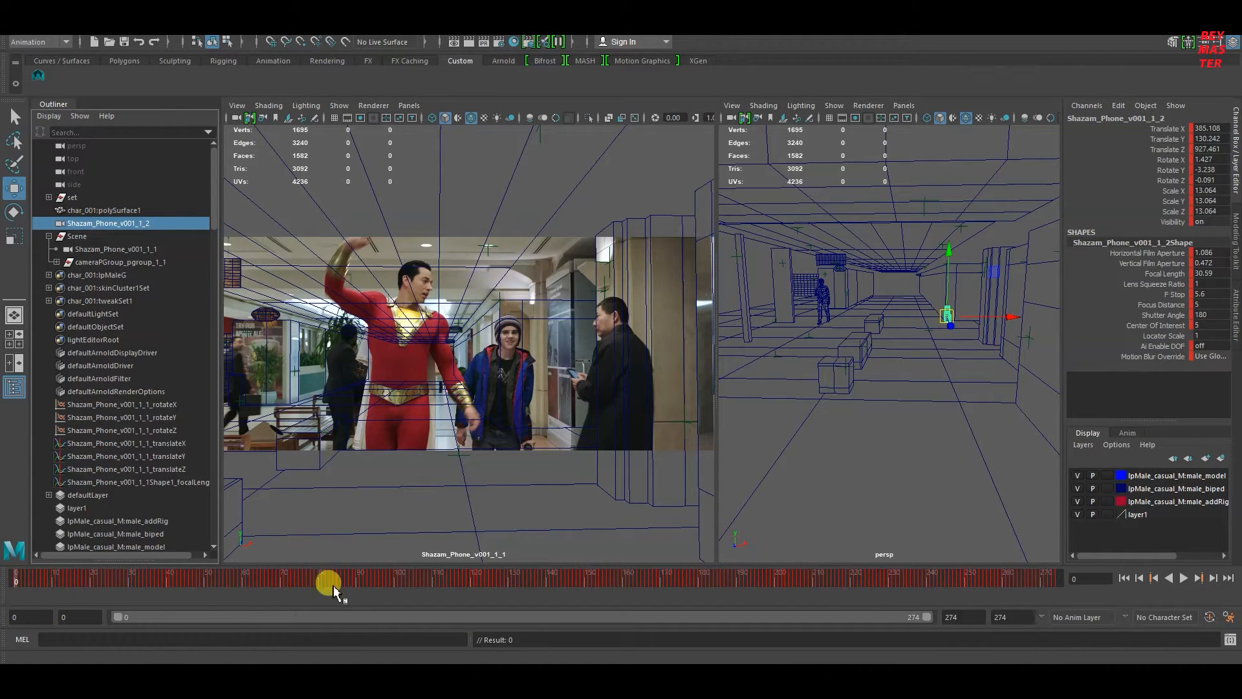
mouse_move(1037, 190)
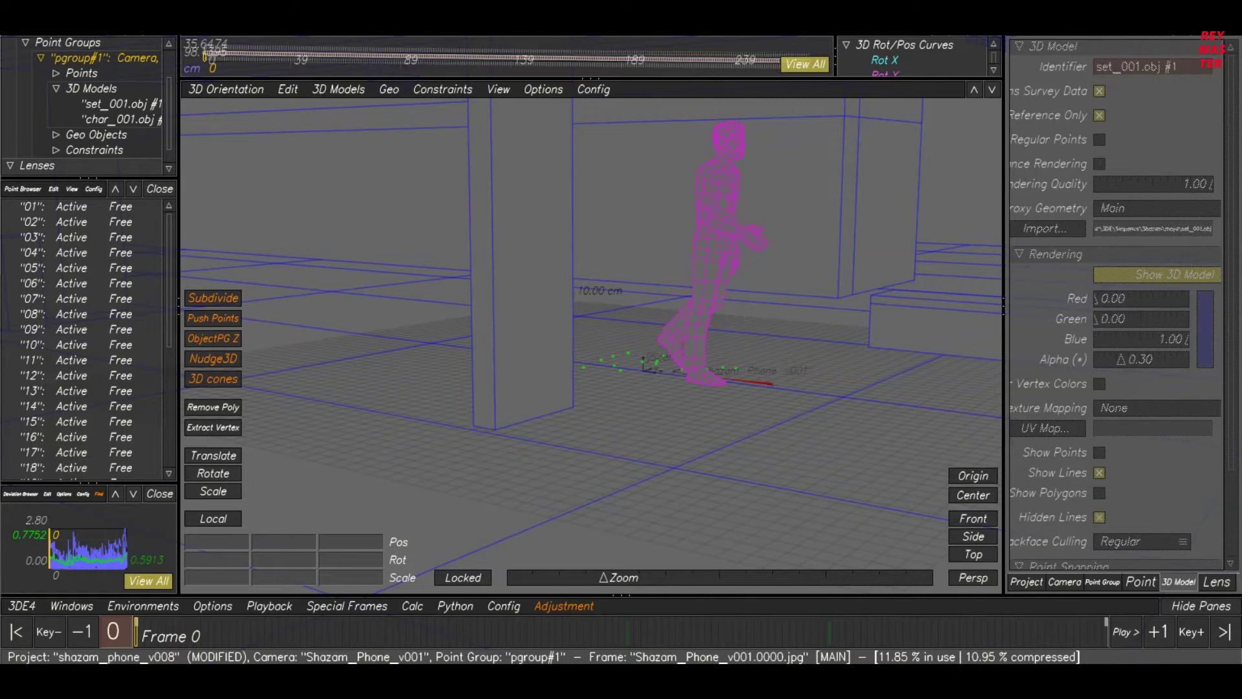
mouse_move(571, 634)
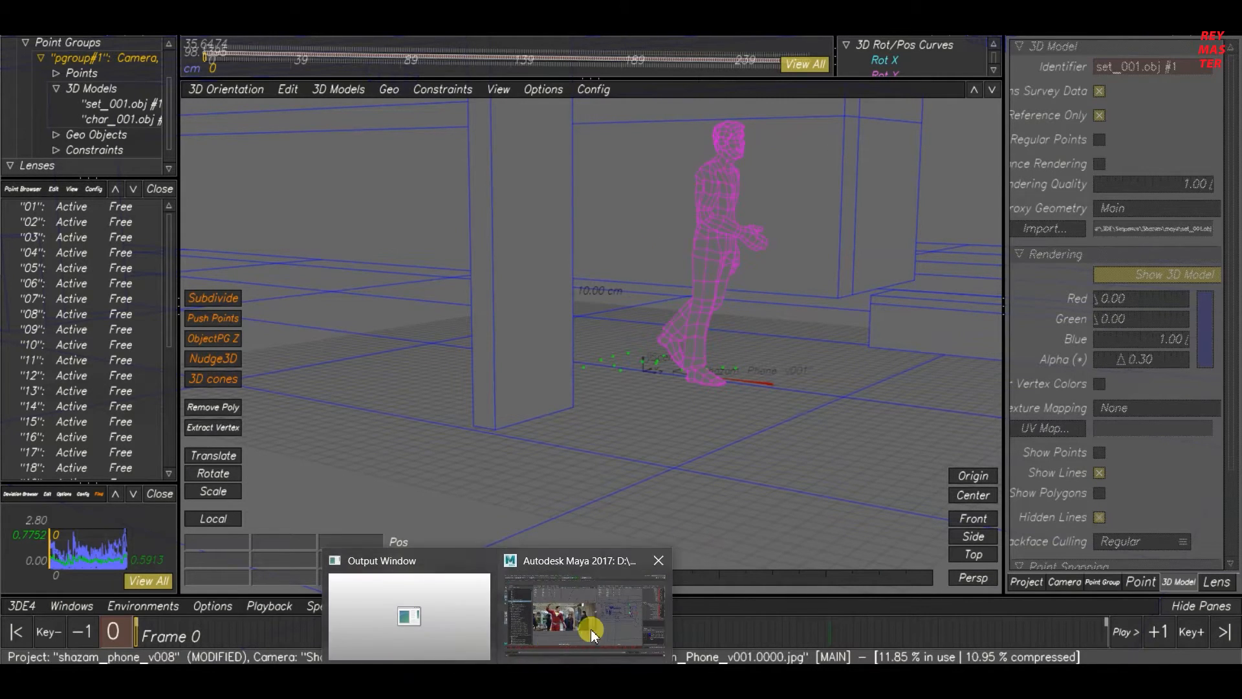
Return from the 3DE4 window to the Maya scene via the taskbar
click(584, 613)
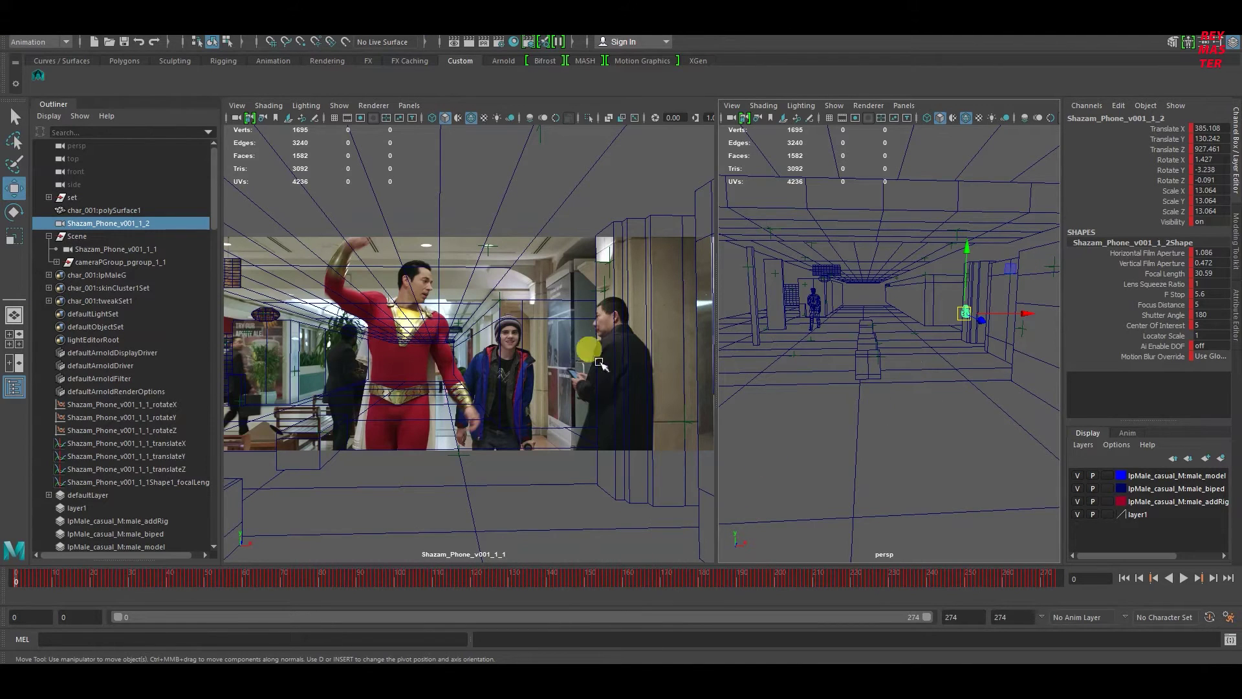
mouse_move(568, 648)
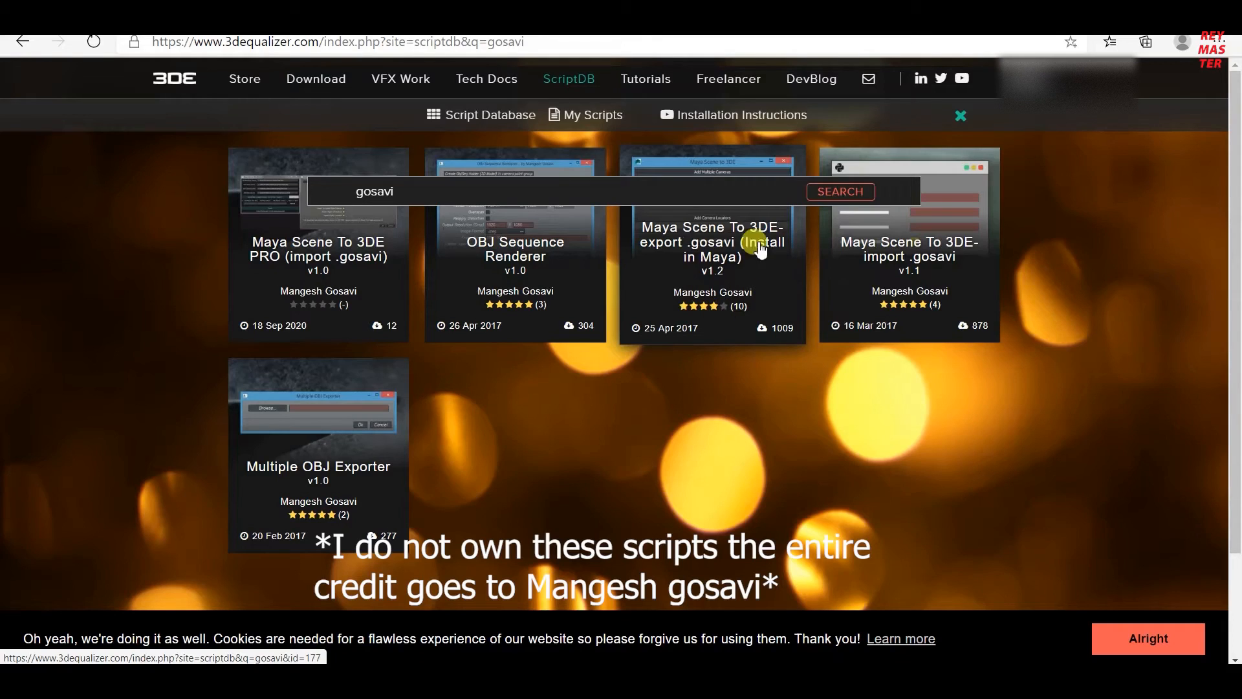
mouse_move(676, 253)
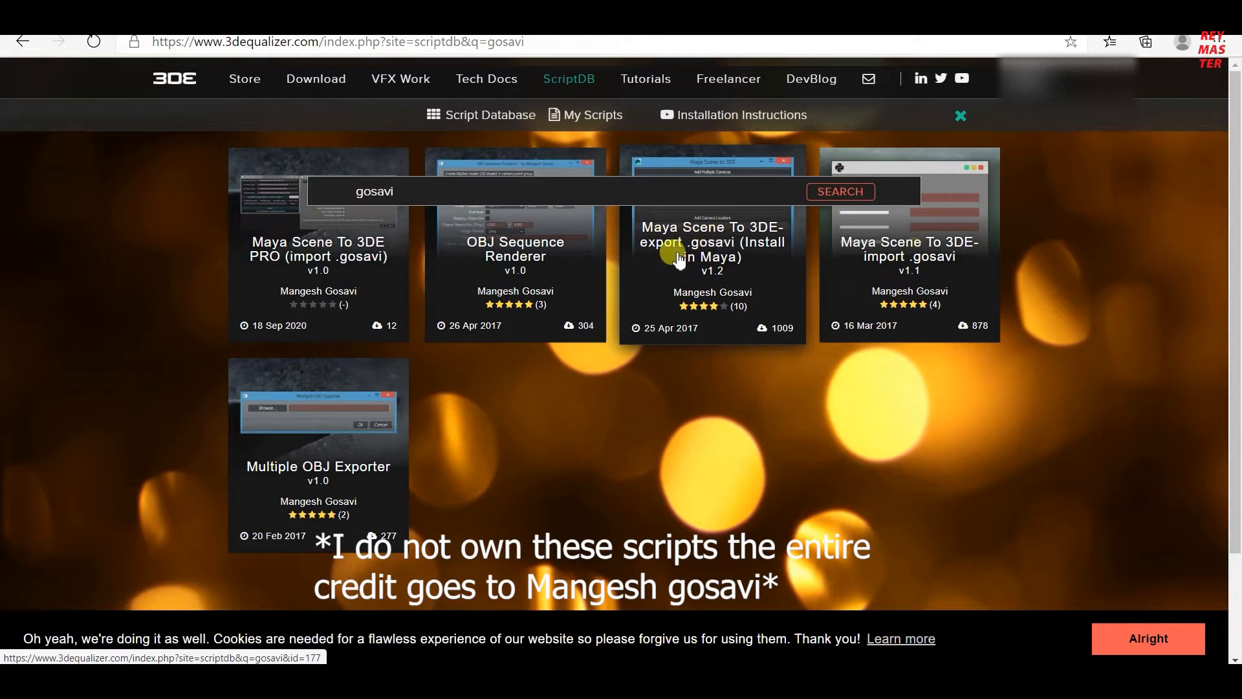
mouse_move(891, 274)
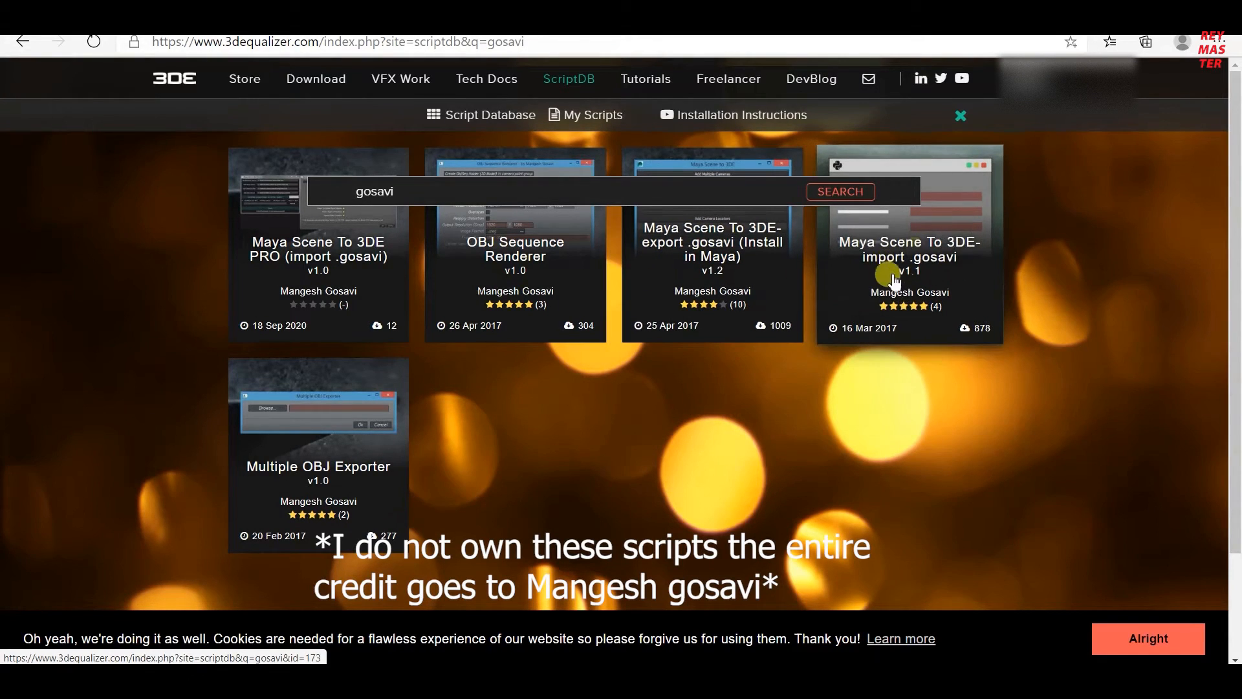
mouse_move(641, 324)
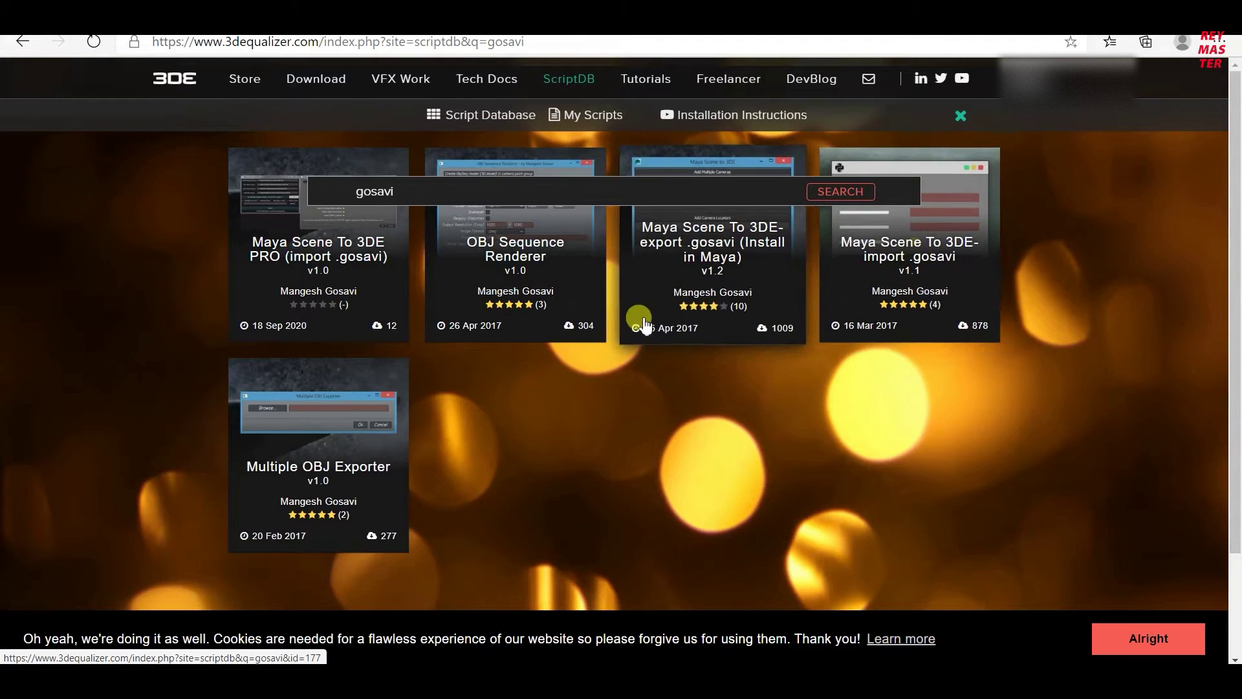
mouse_move(732, 293)
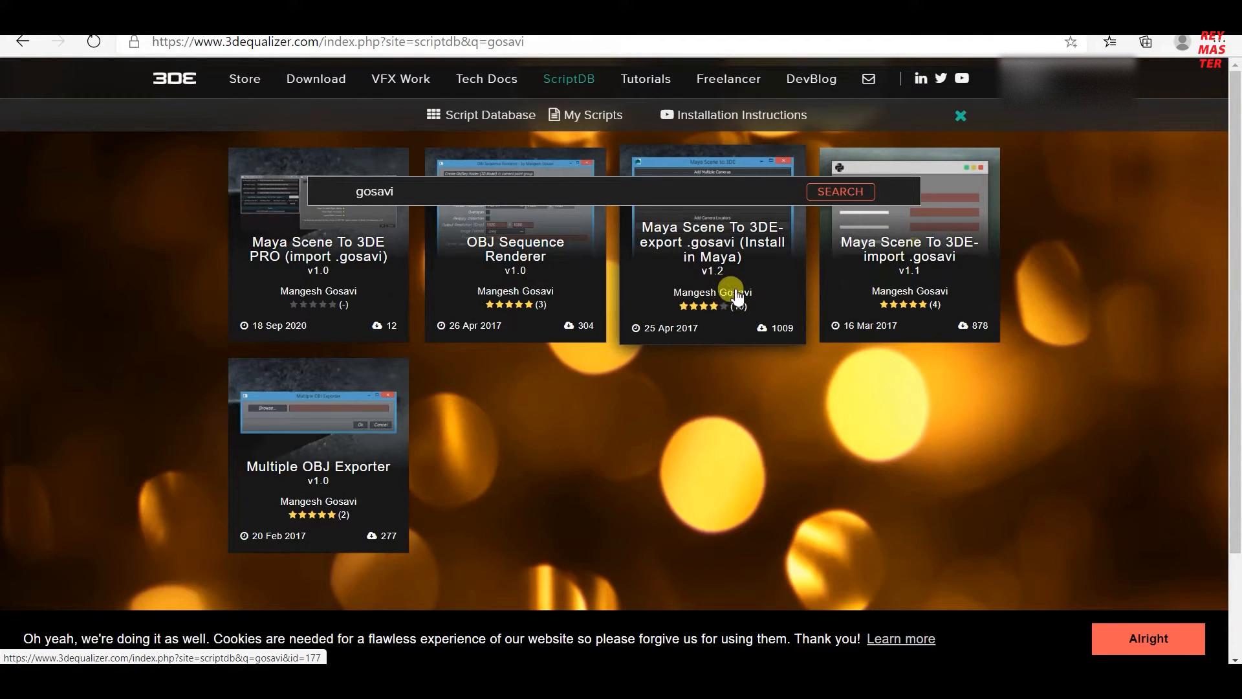
mouse_move(943, 317)
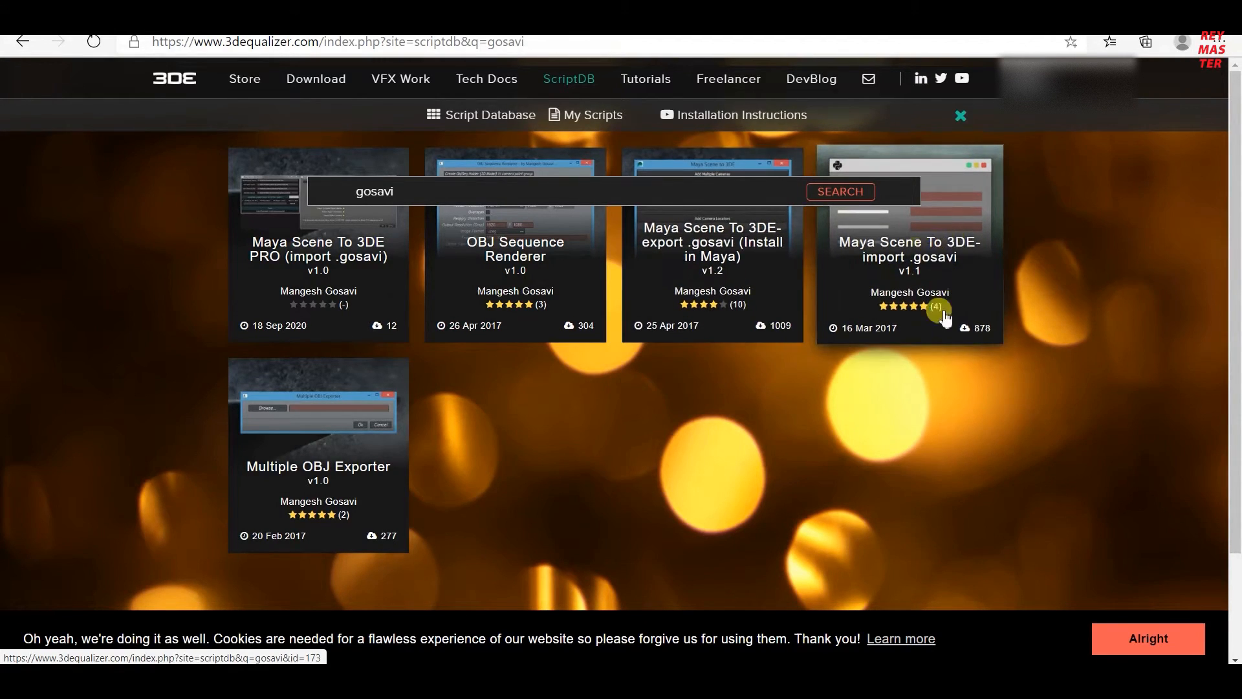
mouse_move(627, 297)
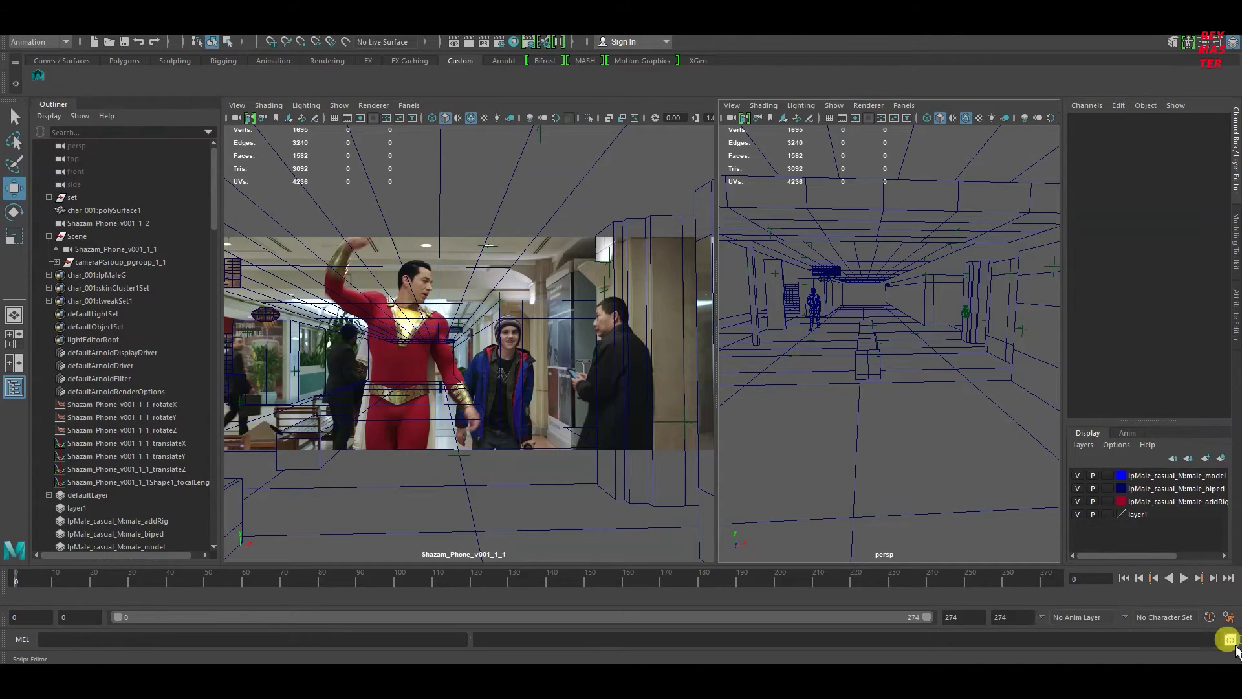
Load the 'Maya Scene to 3DE' Python export script into the Script Editor's Python tab
click(1230, 638)
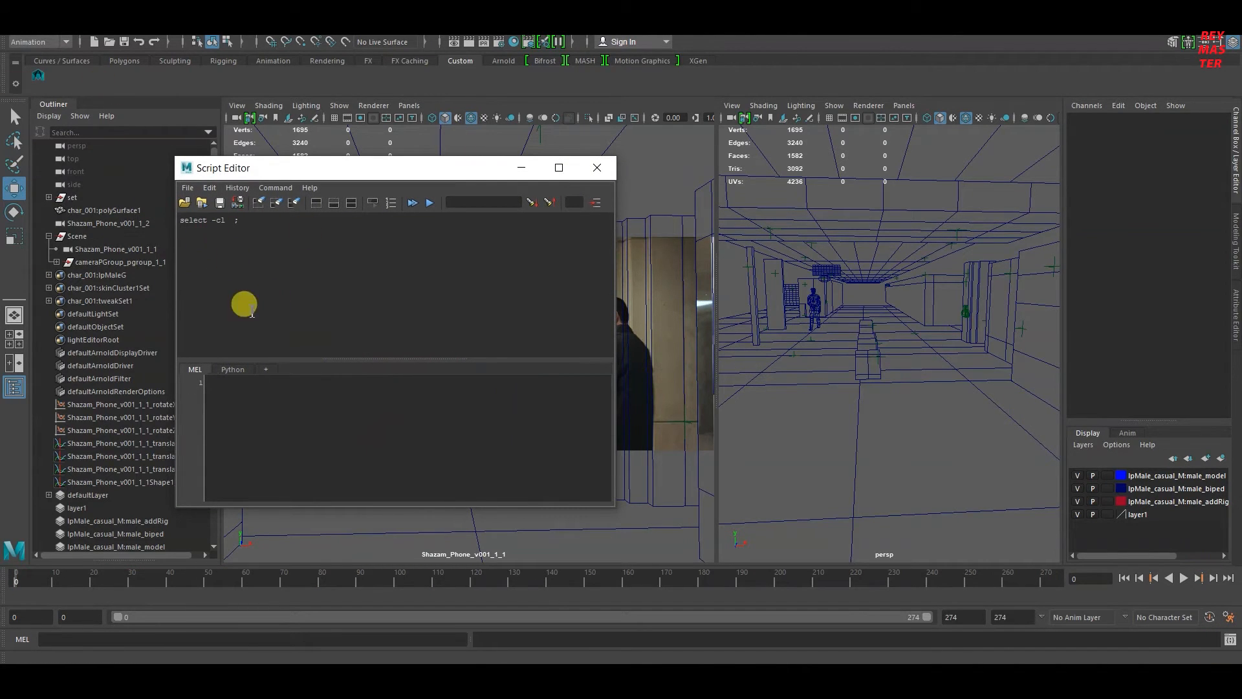
click(294, 203)
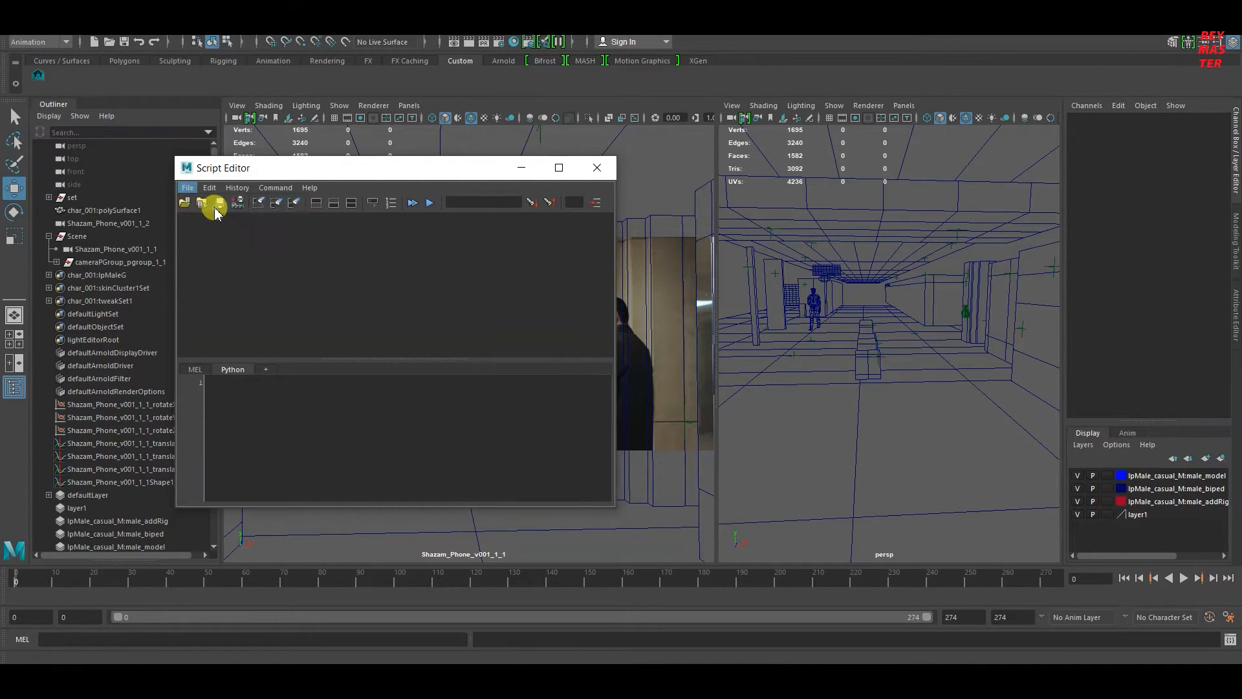
click(214, 202)
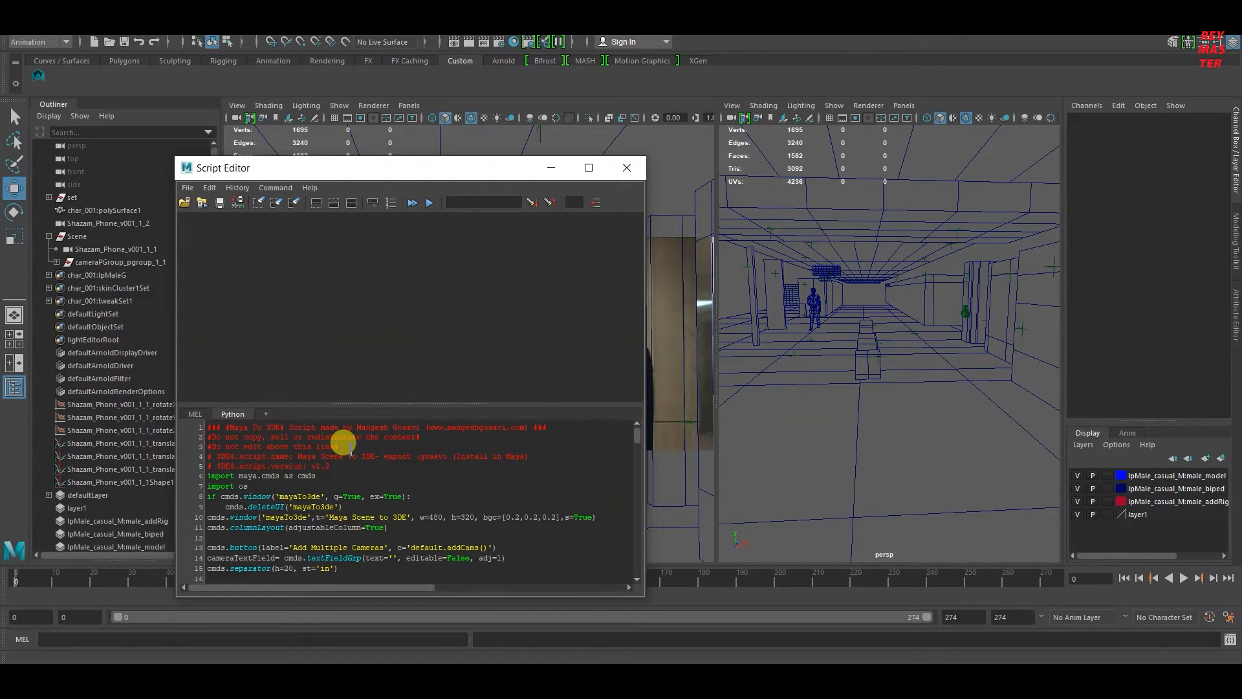
Scroll through the loaded gosavi export script before selecting all its code
scroll(down, 3)
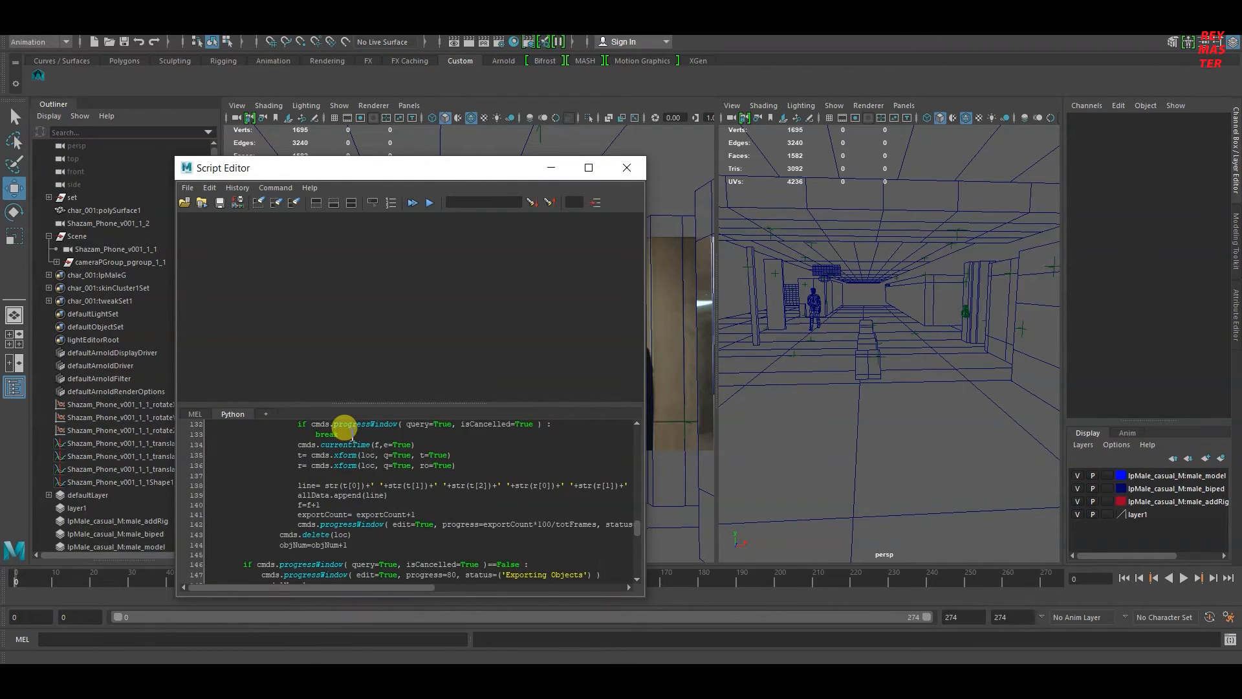
scroll(down, 3)
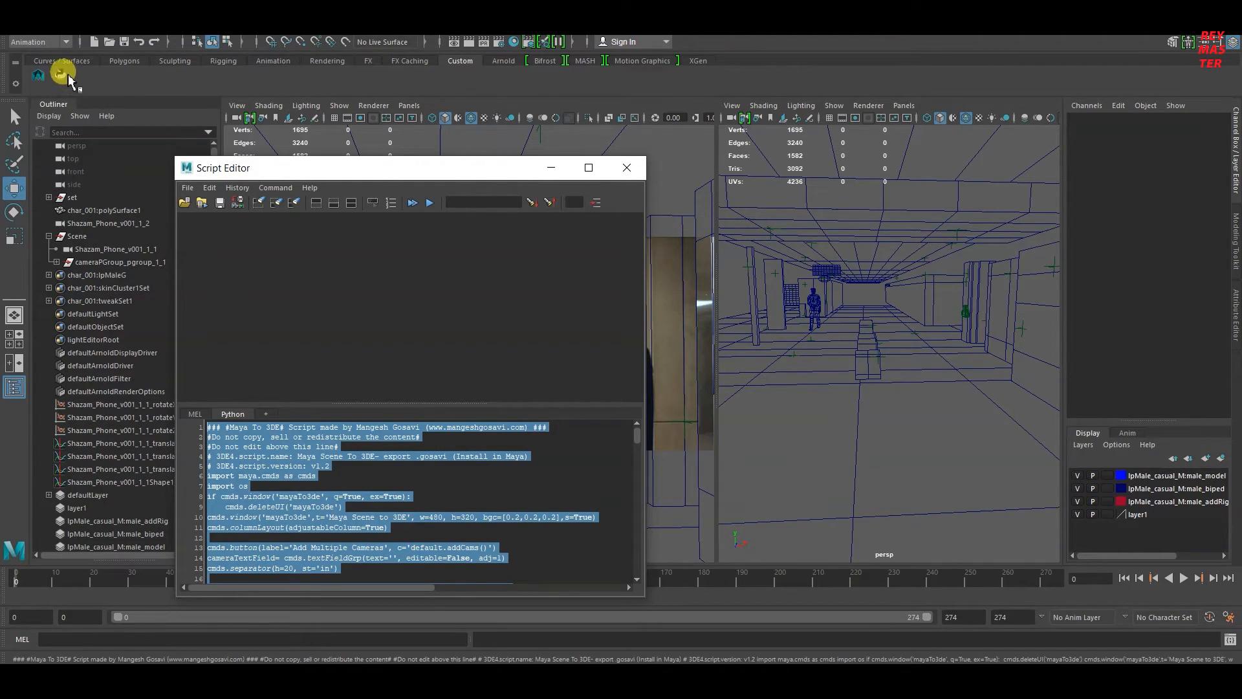
mouse_move(125, 132)
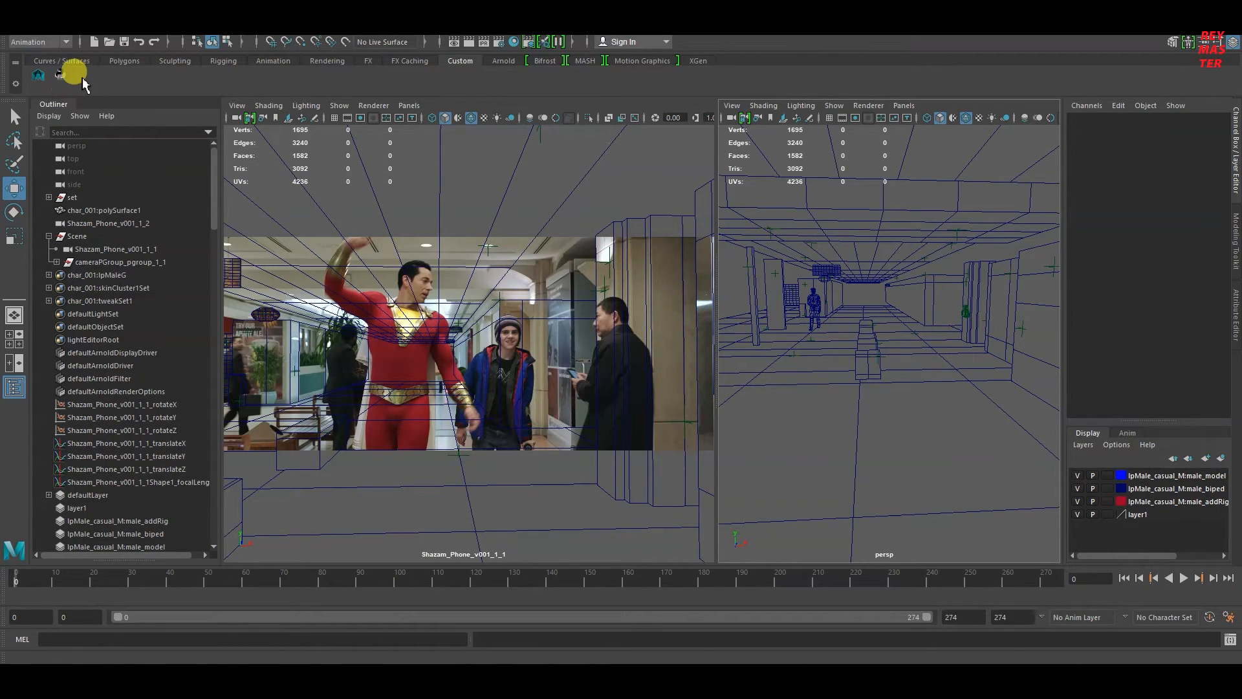
Launch the Maya Scene to 3DE tool from the shelf and select the baked Shazam_Phone_v001_1_2 camera
click(60, 75)
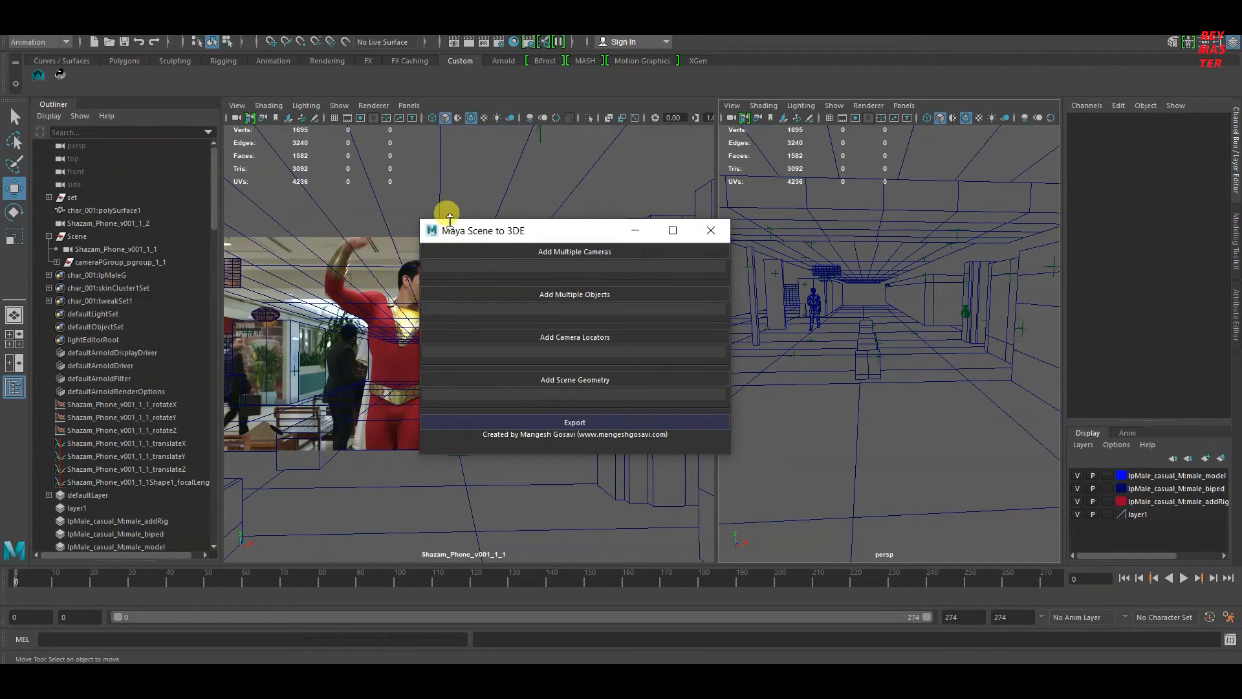
drag(530, 230, 523, 249)
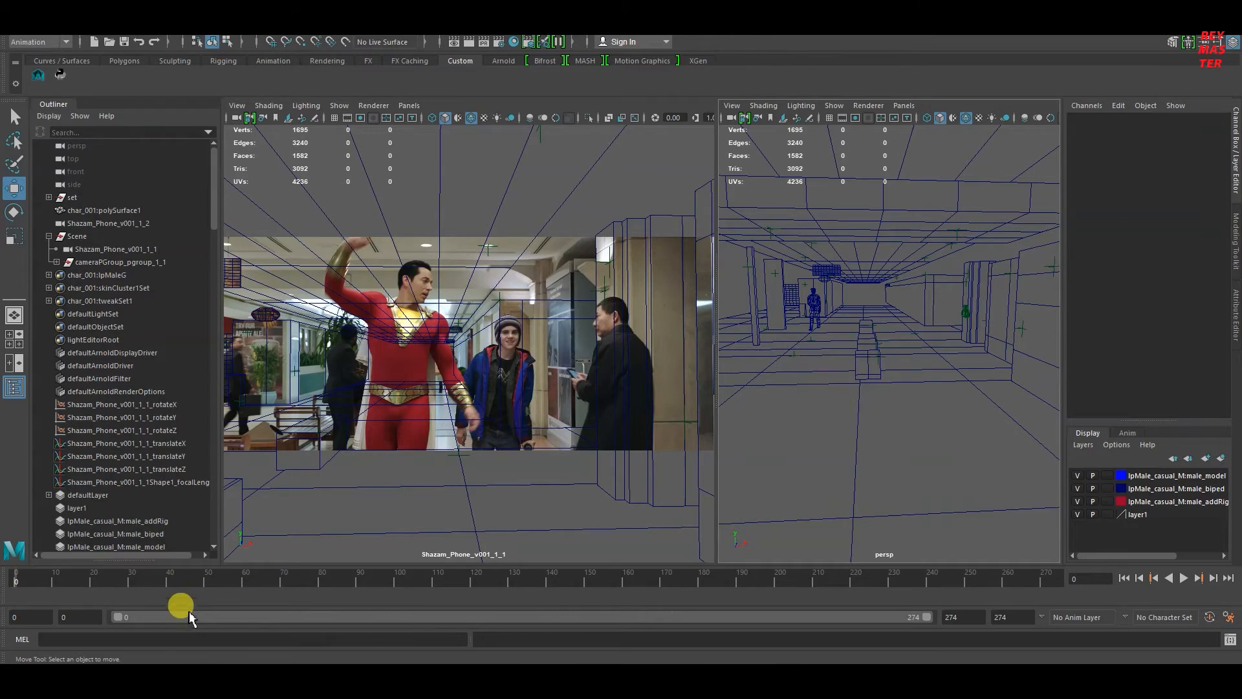
mouse_move(115, 230)
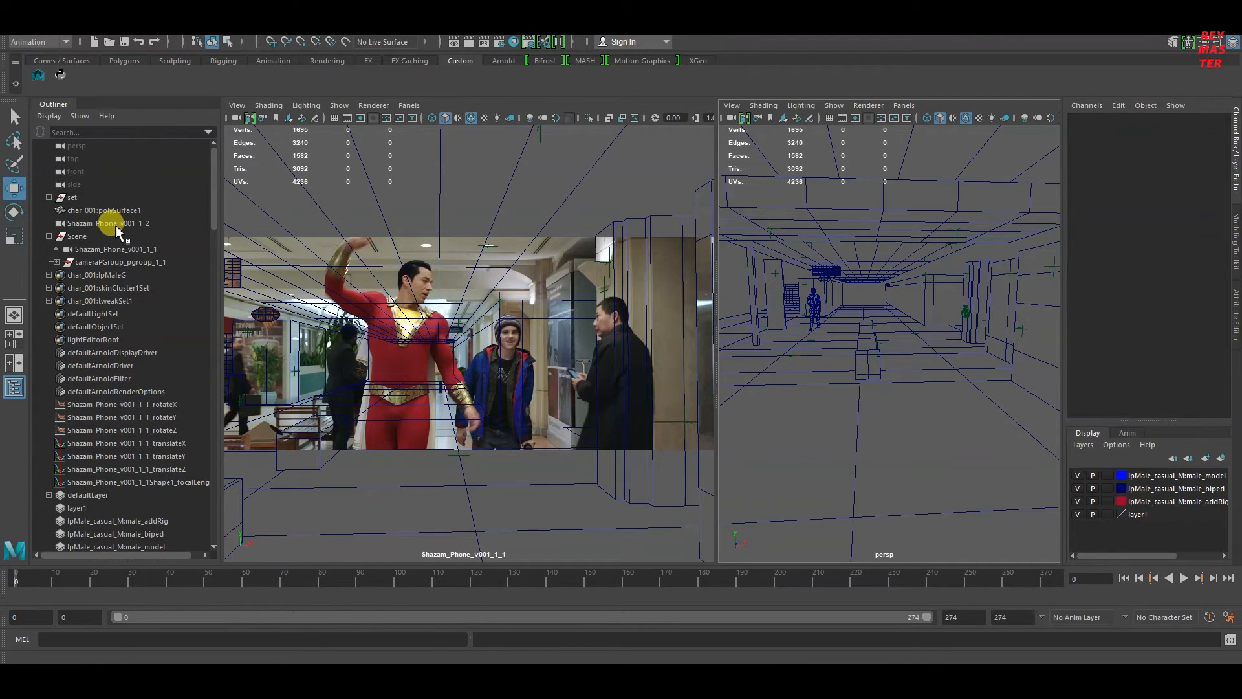
click(109, 223)
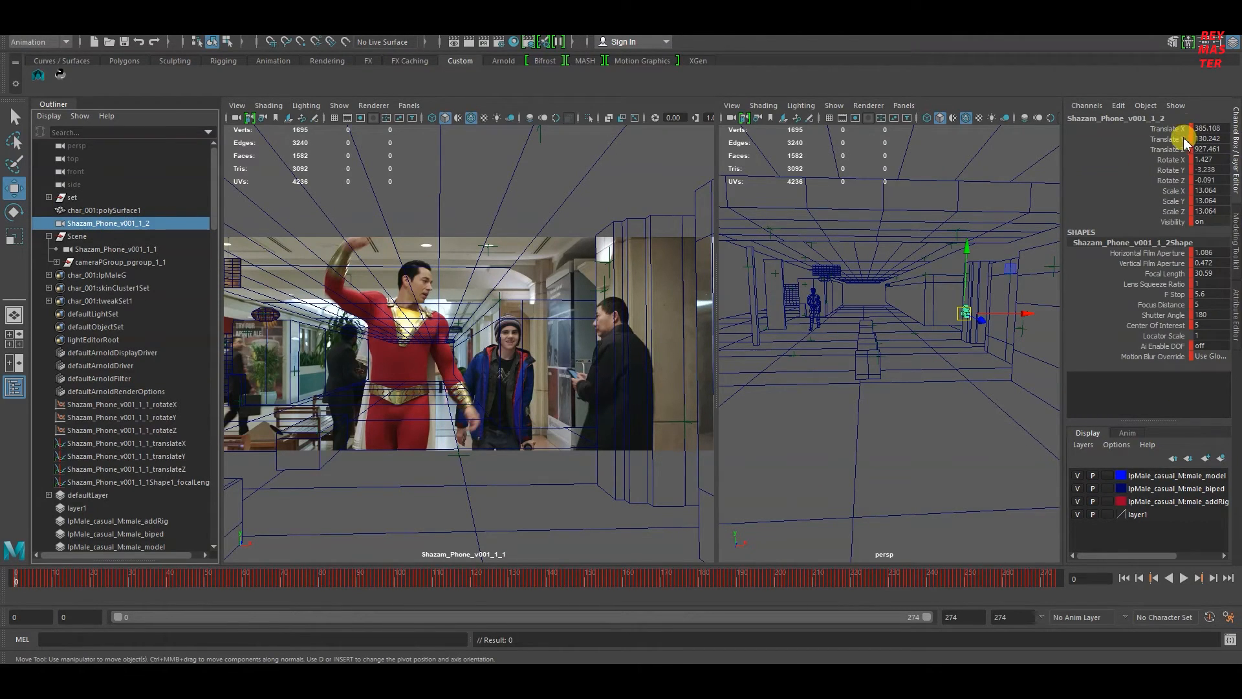
mouse_move(1179, 130)
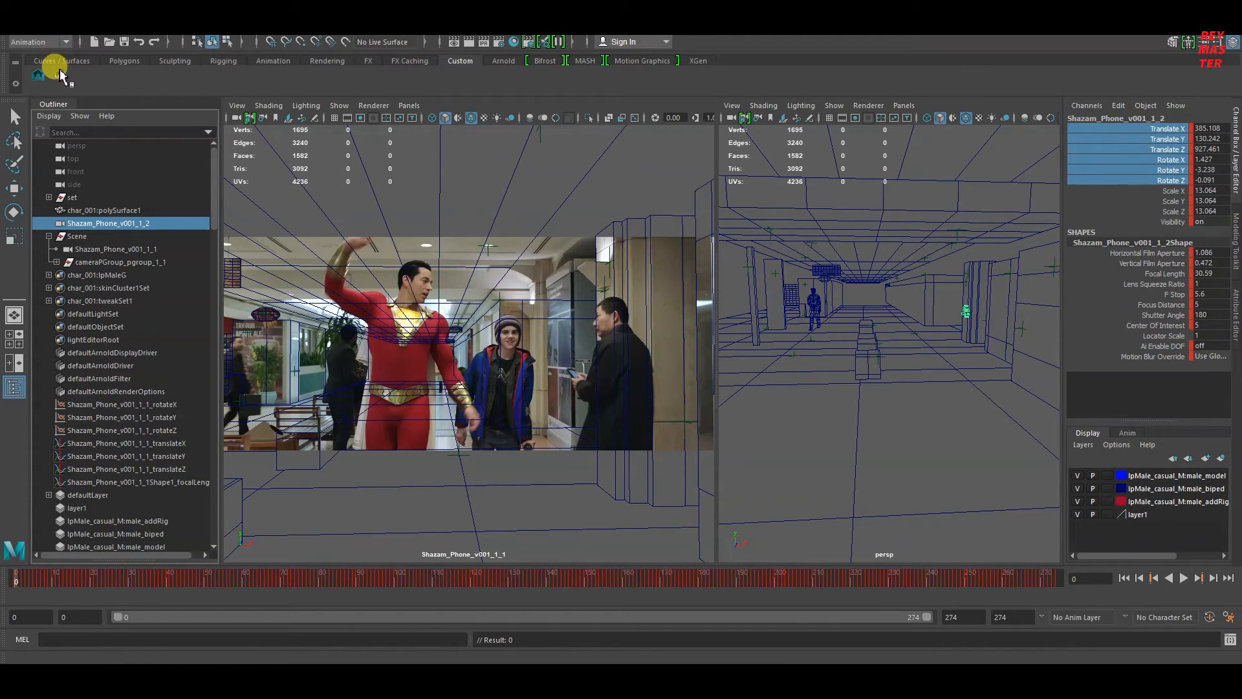
Add Shazam_Phone_v001_1_2 to the Maya Scene to 3DE exporter's camera list
click(59, 75)
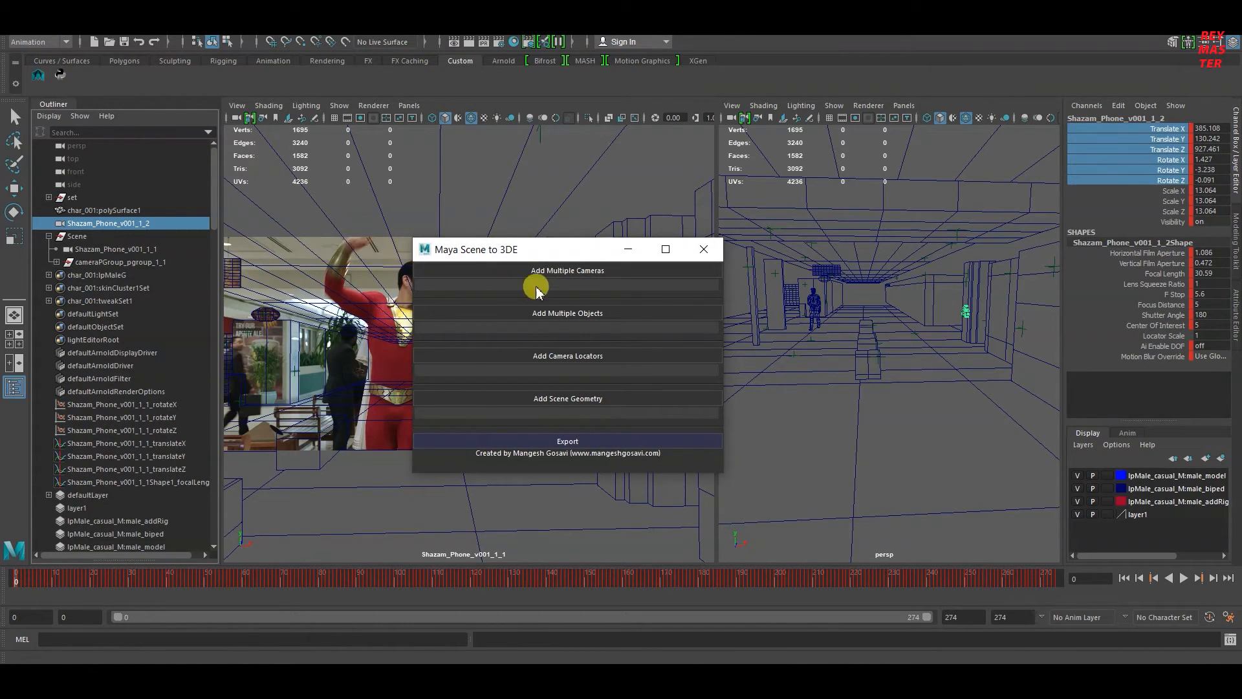
click(567, 271)
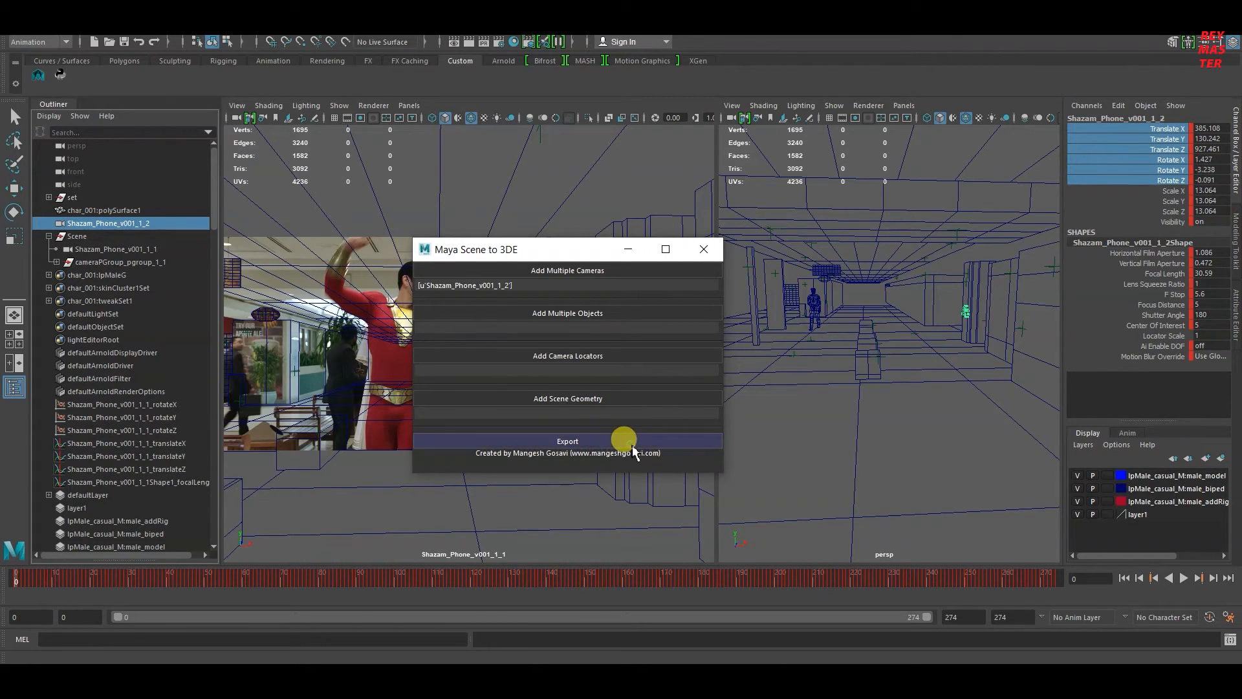
Export the camera as movcam_002.gosavi into the Shazam maya folder
click(566, 440)
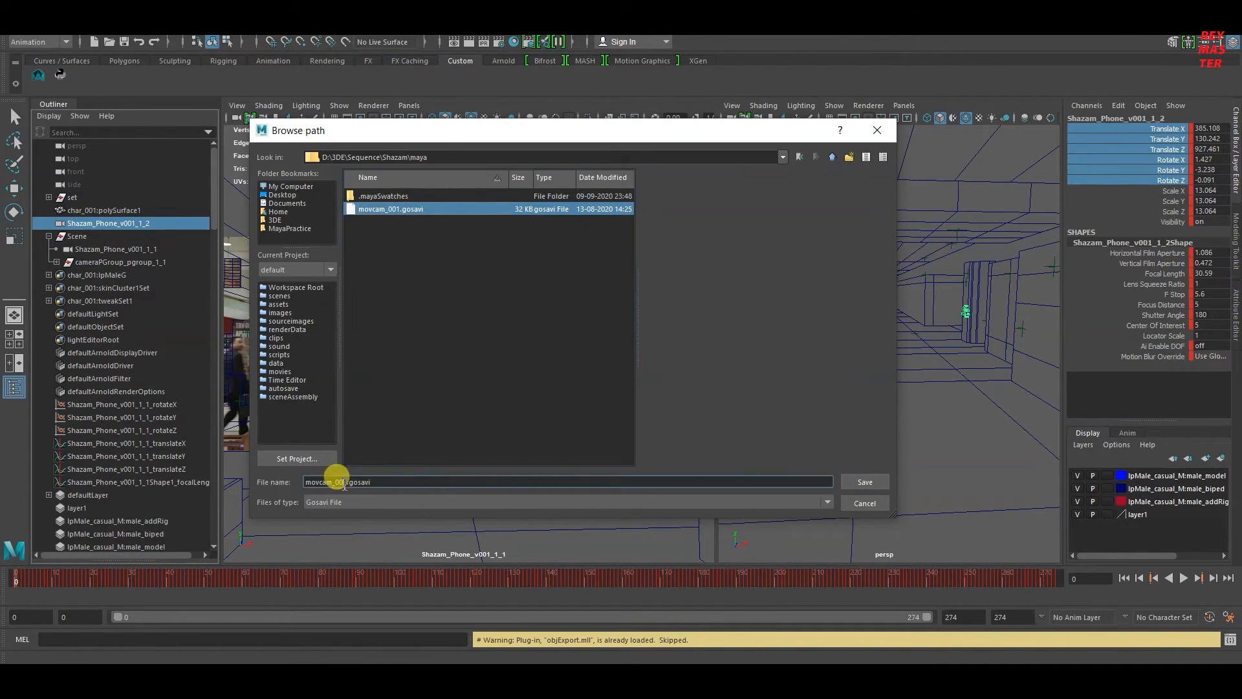
text(movcam_002)
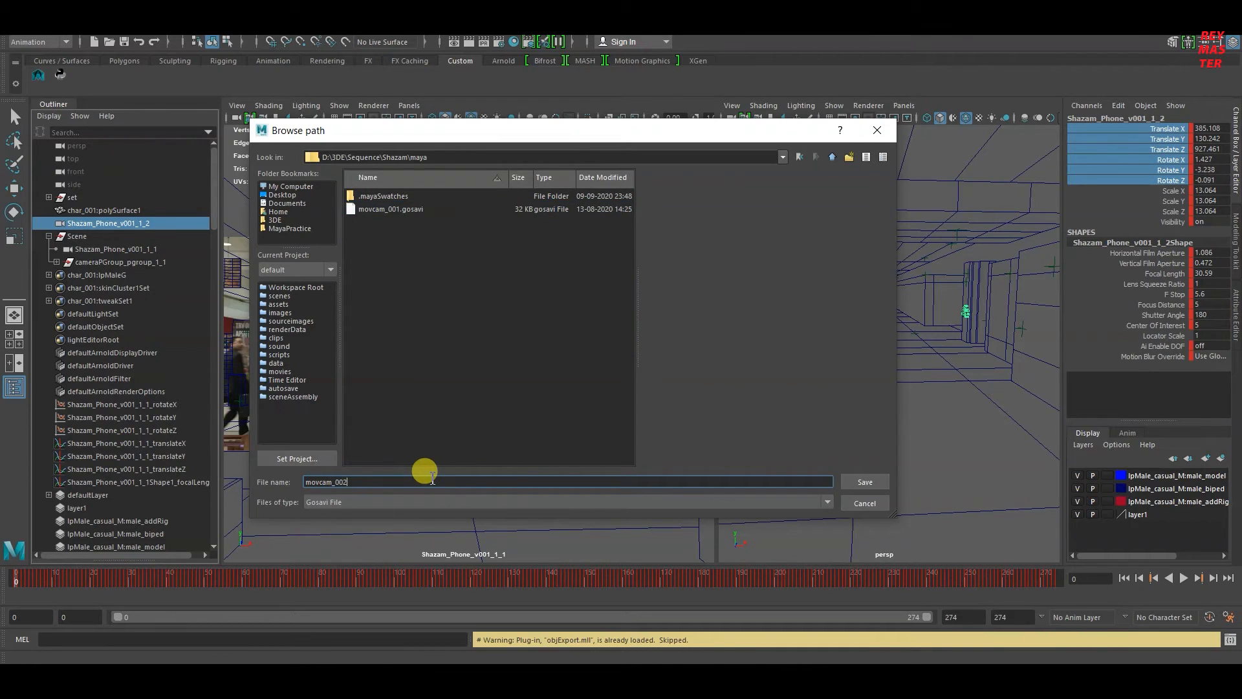
click(863, 481)
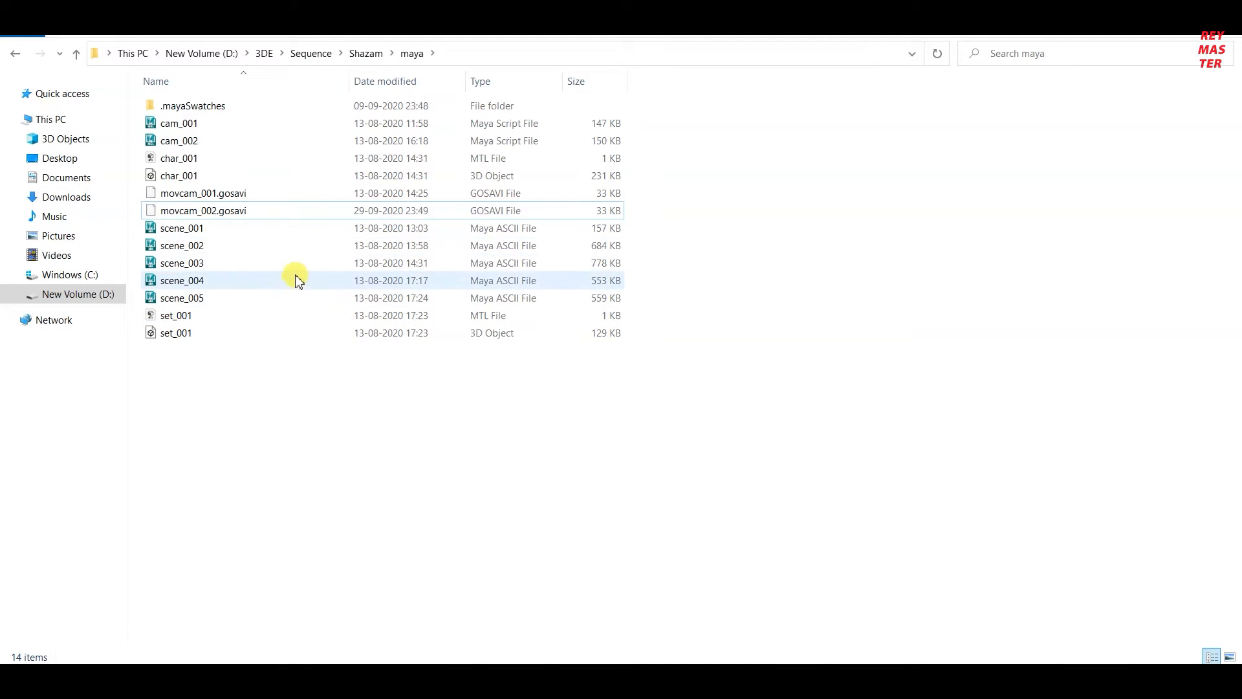
click(203, 209)
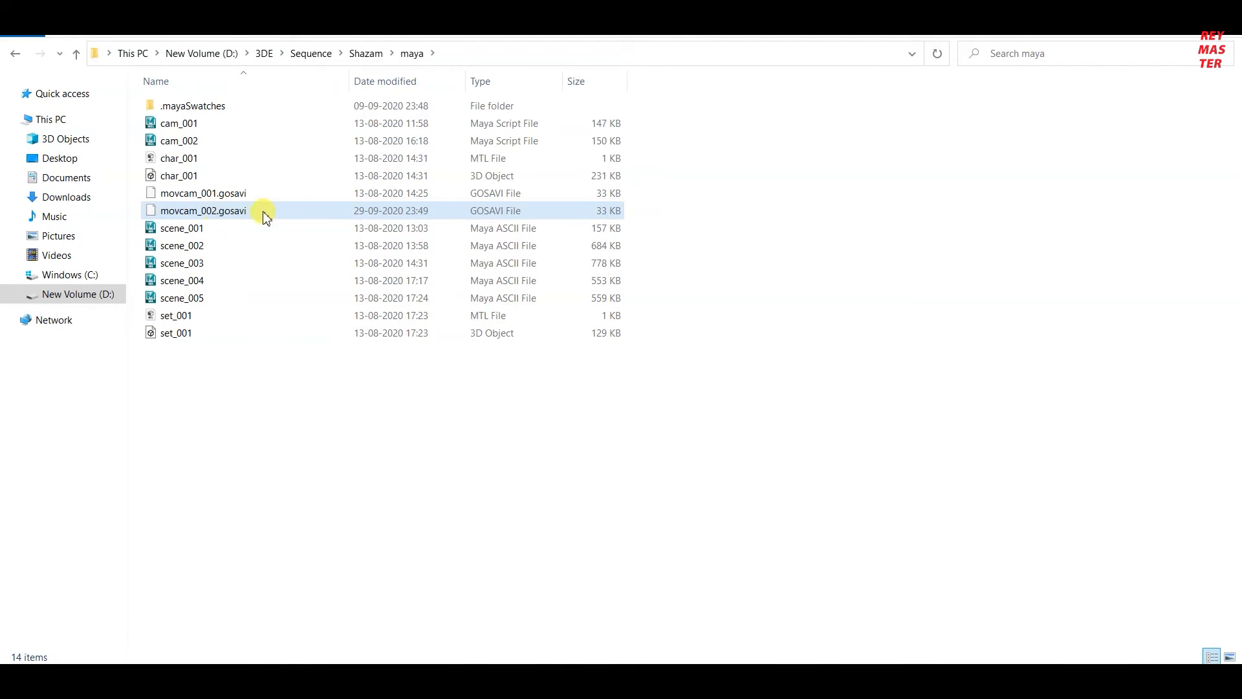
click(203, 209)
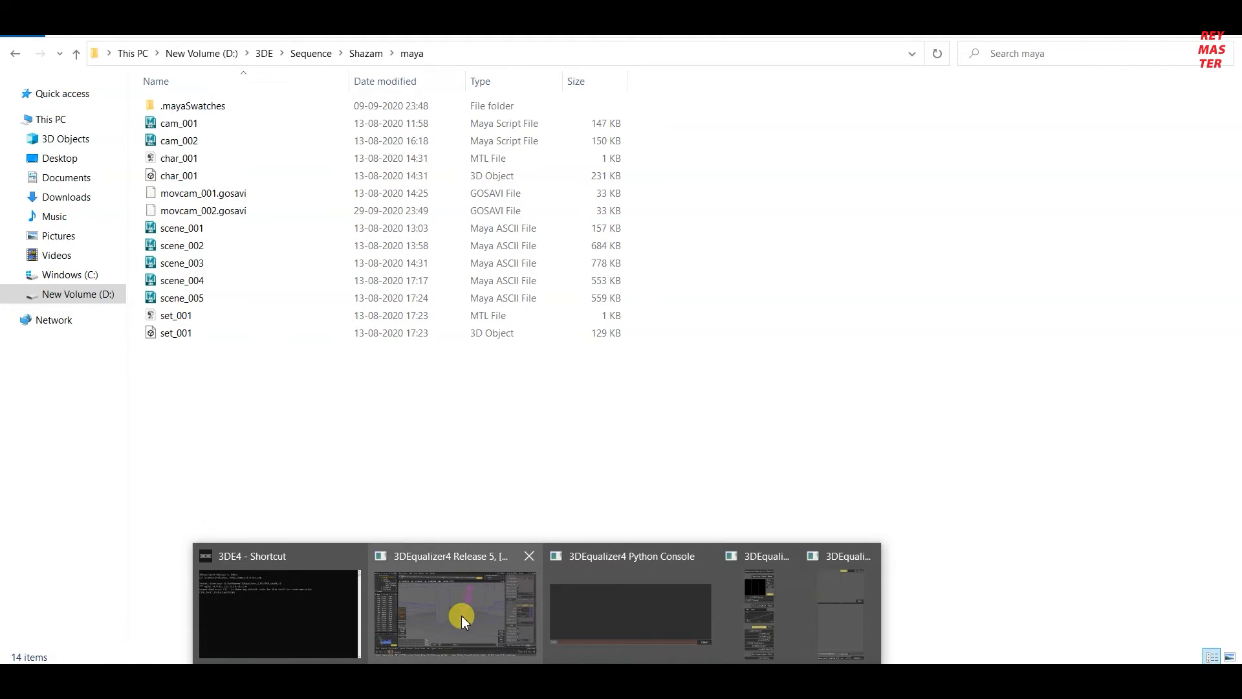
Bring the 3DEqualizer4 project window forward and open its Python scripts menu
click(454, 613)
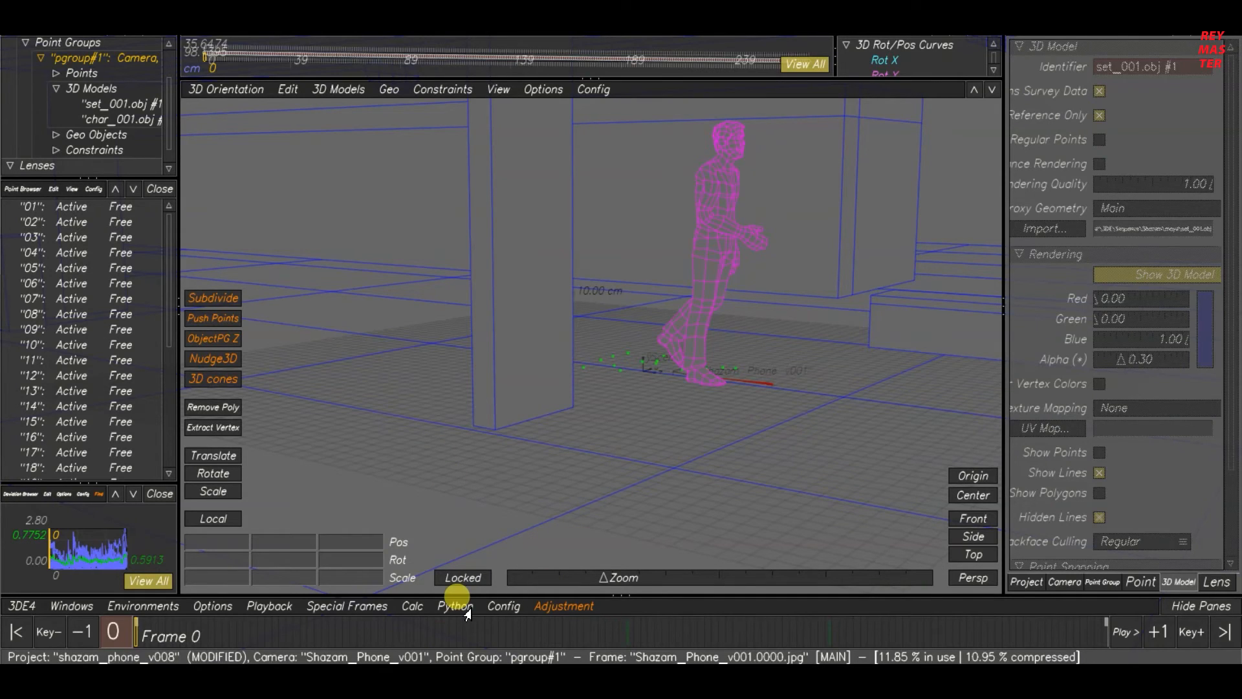
click(454, 606)
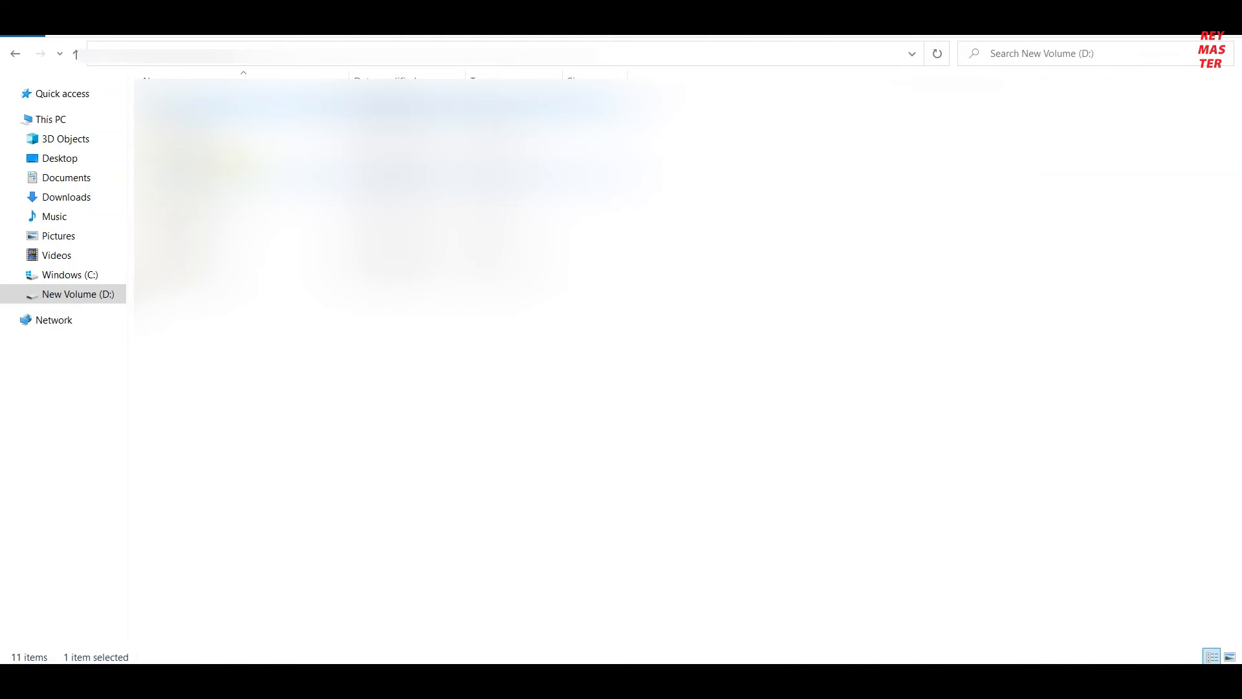
Navigate into 3DEqualizer's sys_data folder and enter its py_scripts subfolder
click(177, 123)
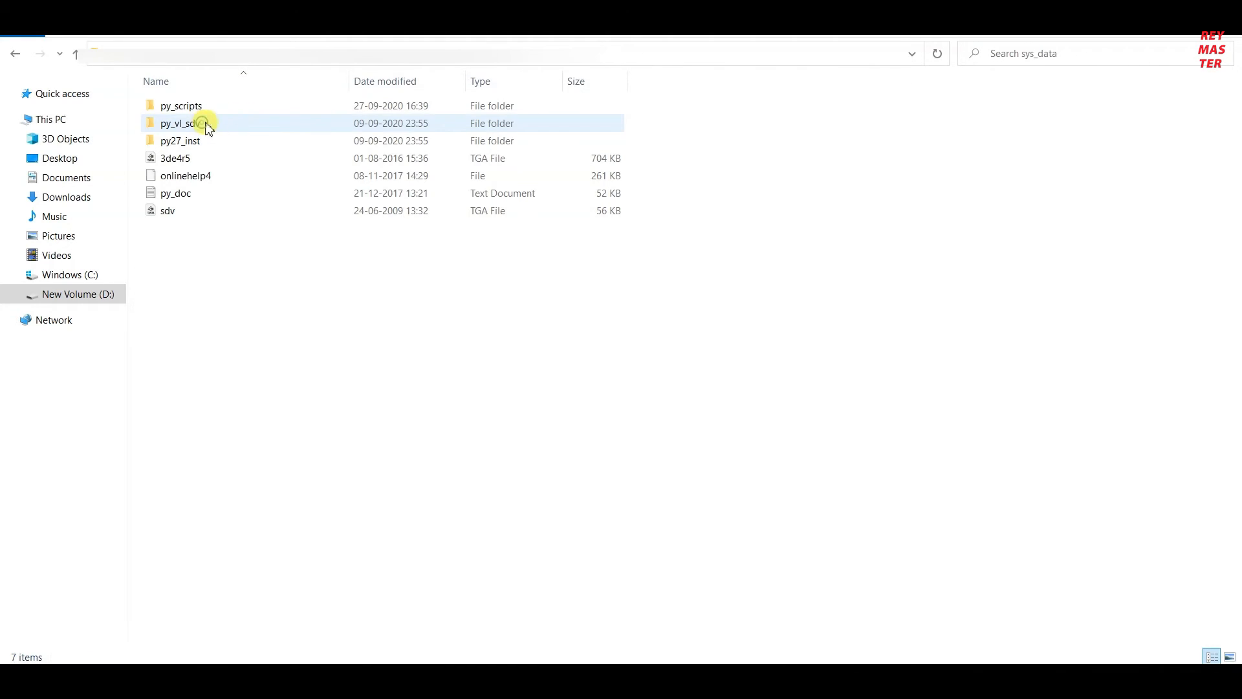
mouse_move(167, 104)
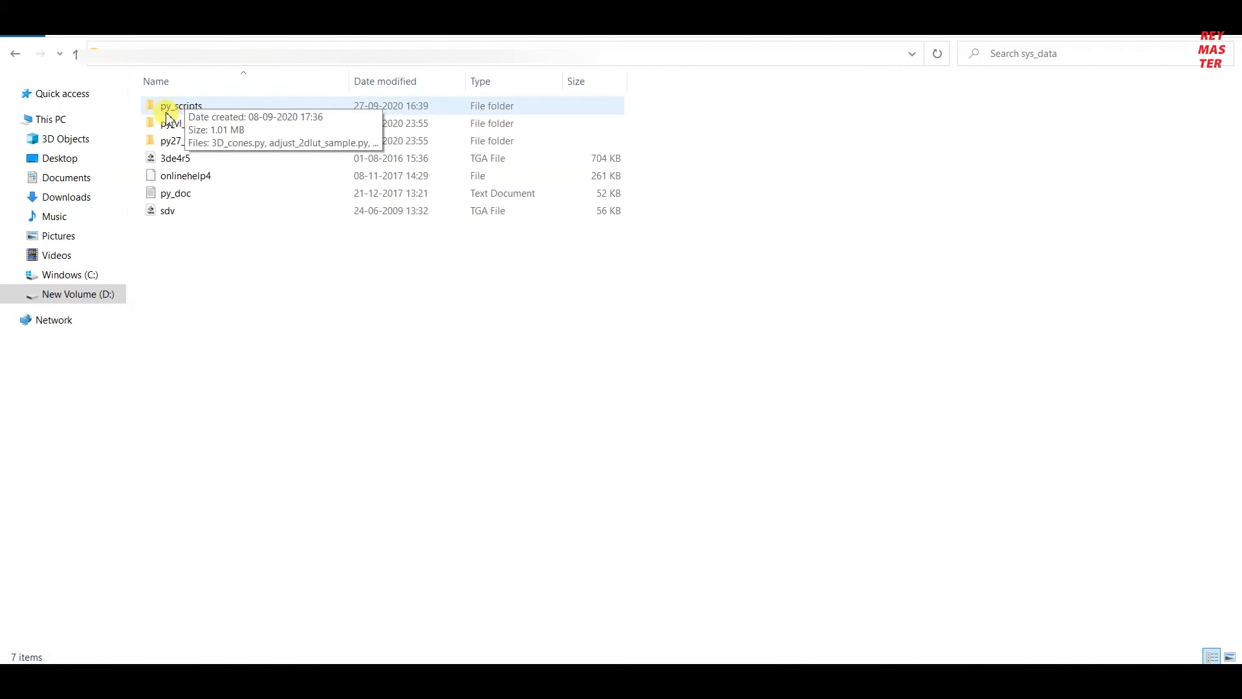
click(181, 105)
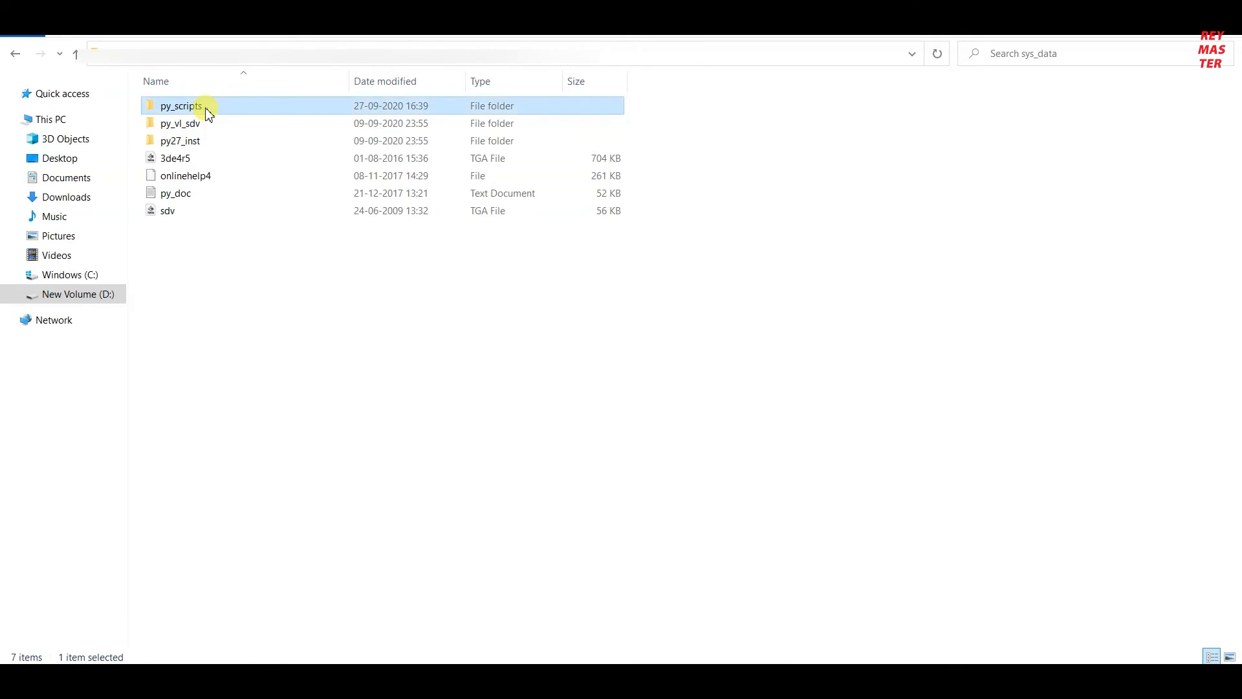
double_click(181, 104)
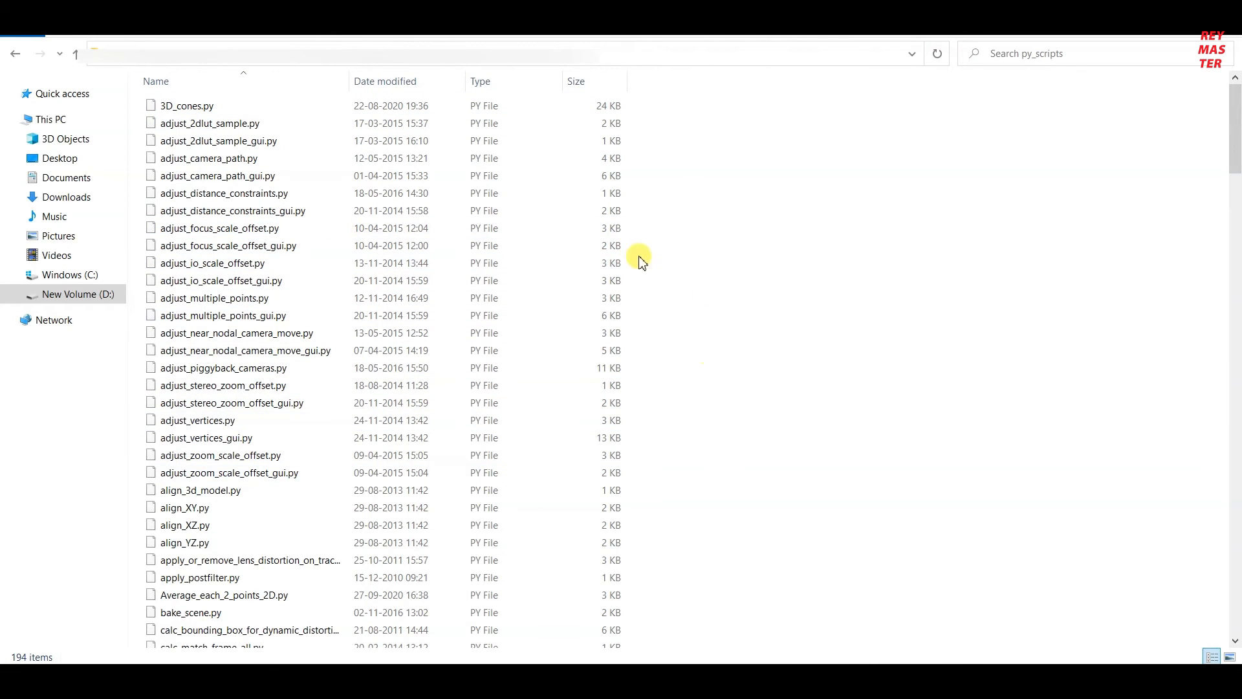
mouse_move(855, 277)
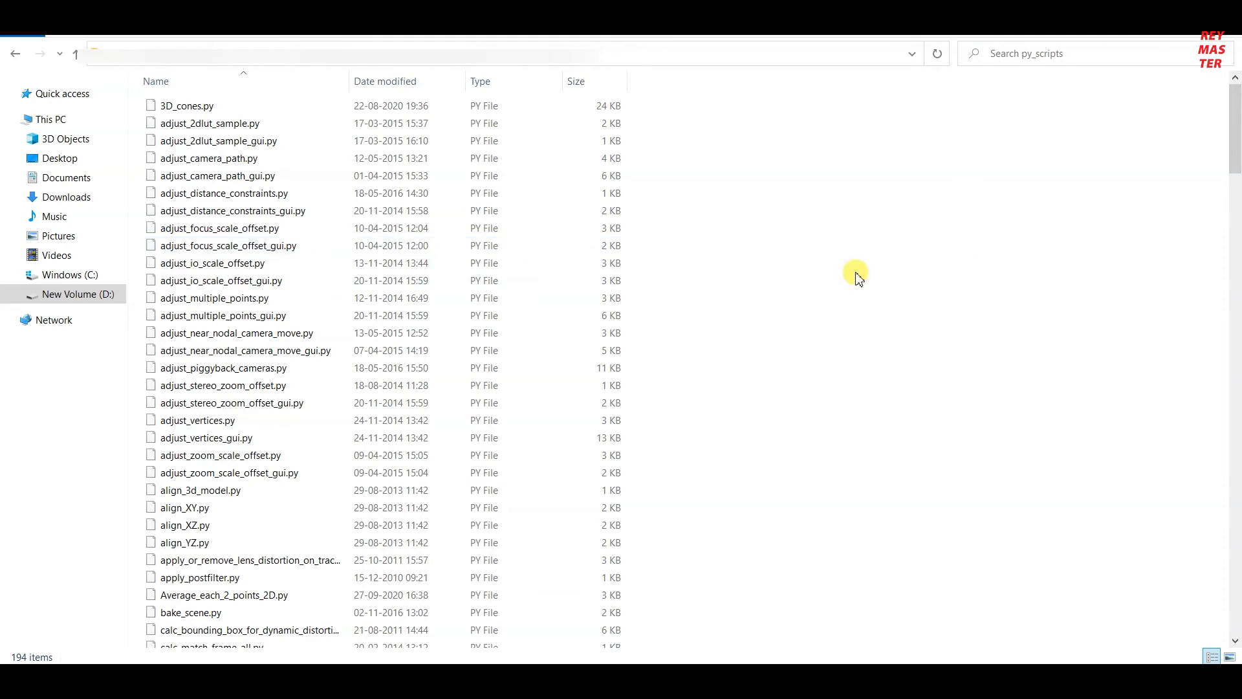
mouse_move(787, 264)
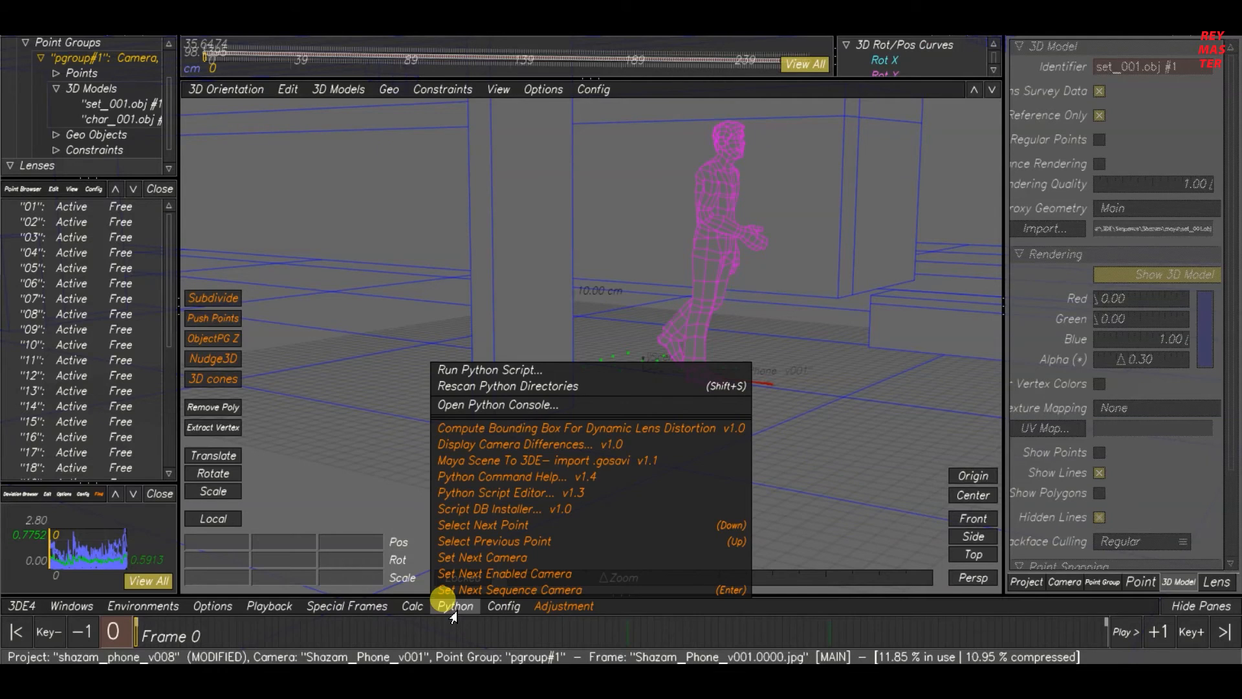
mouse_move(537, 372)
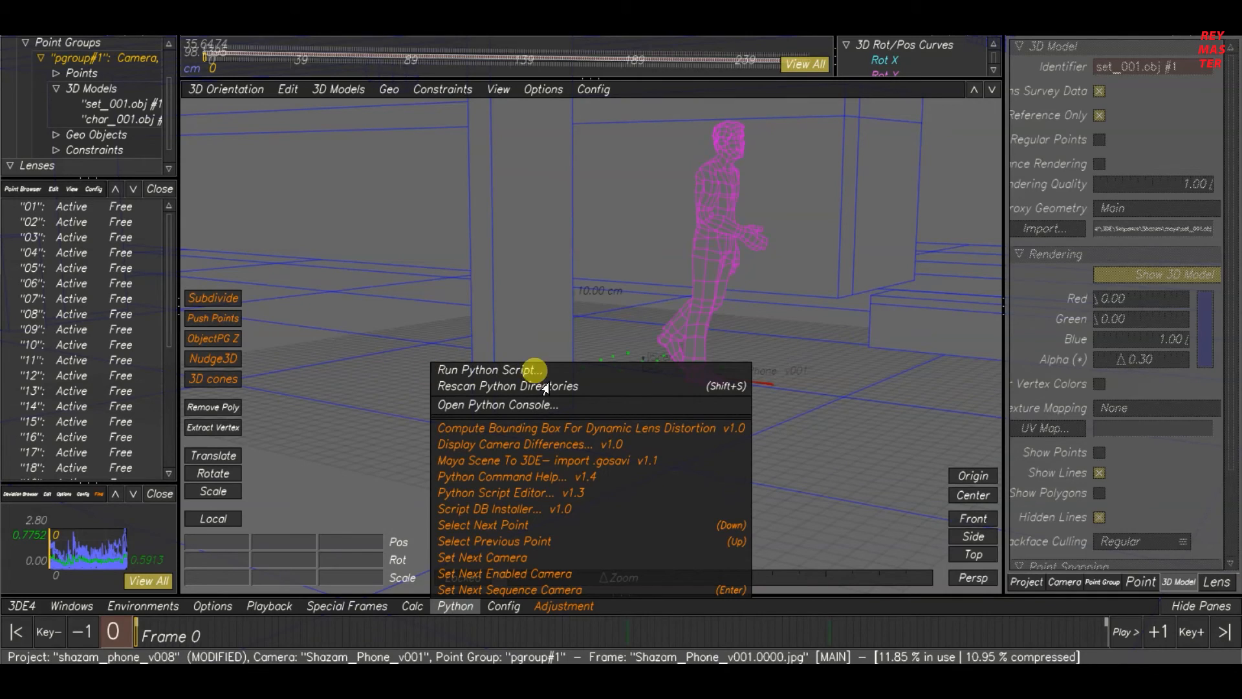
mouse_move(428, 464)
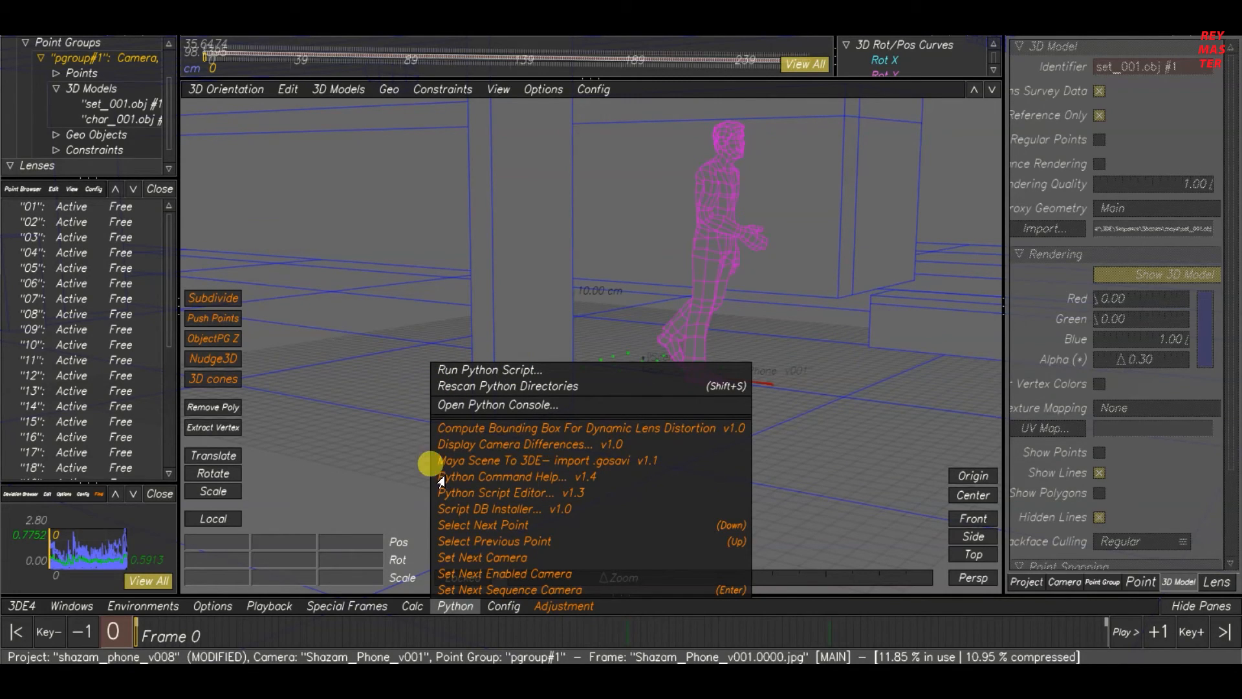
mouse_move(470, 460)
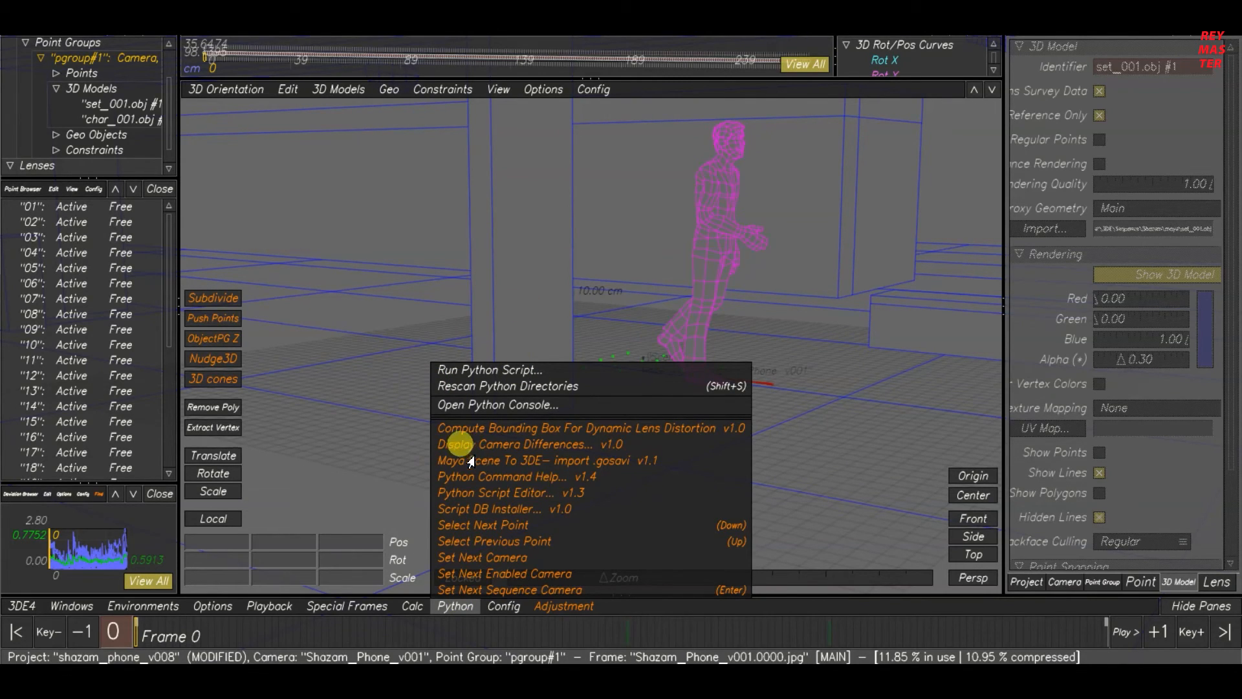
mouse_move(605, 463)
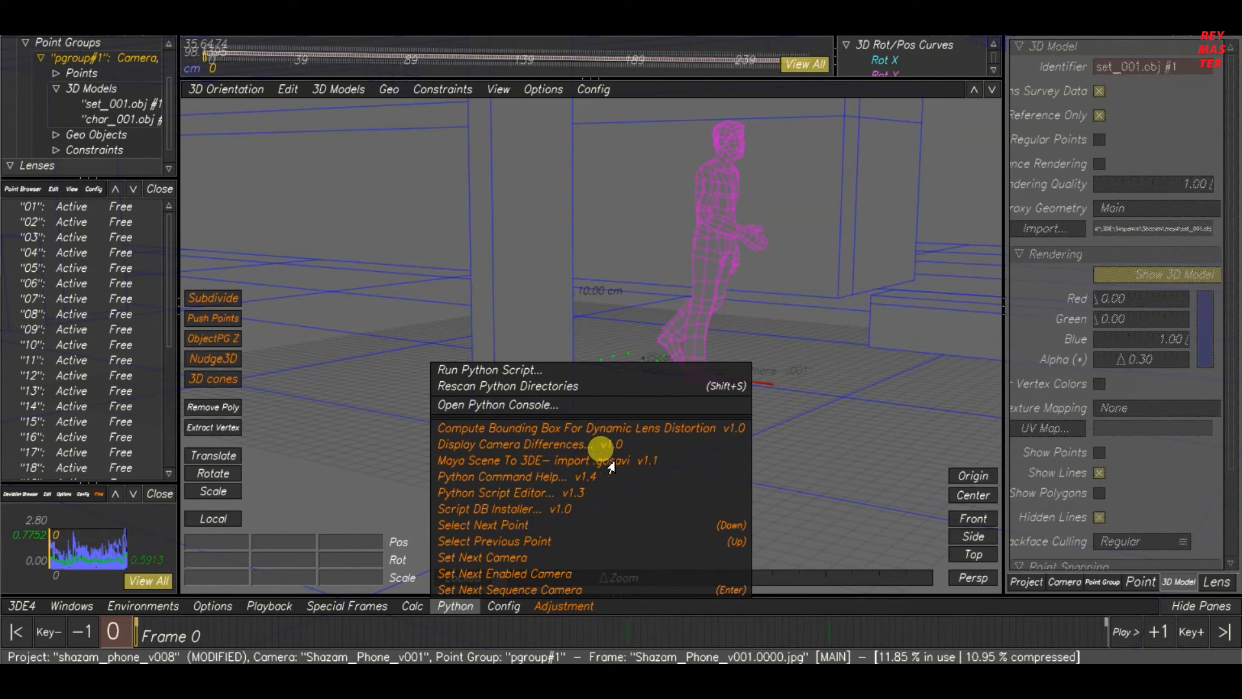
mouse_move(445, 469)
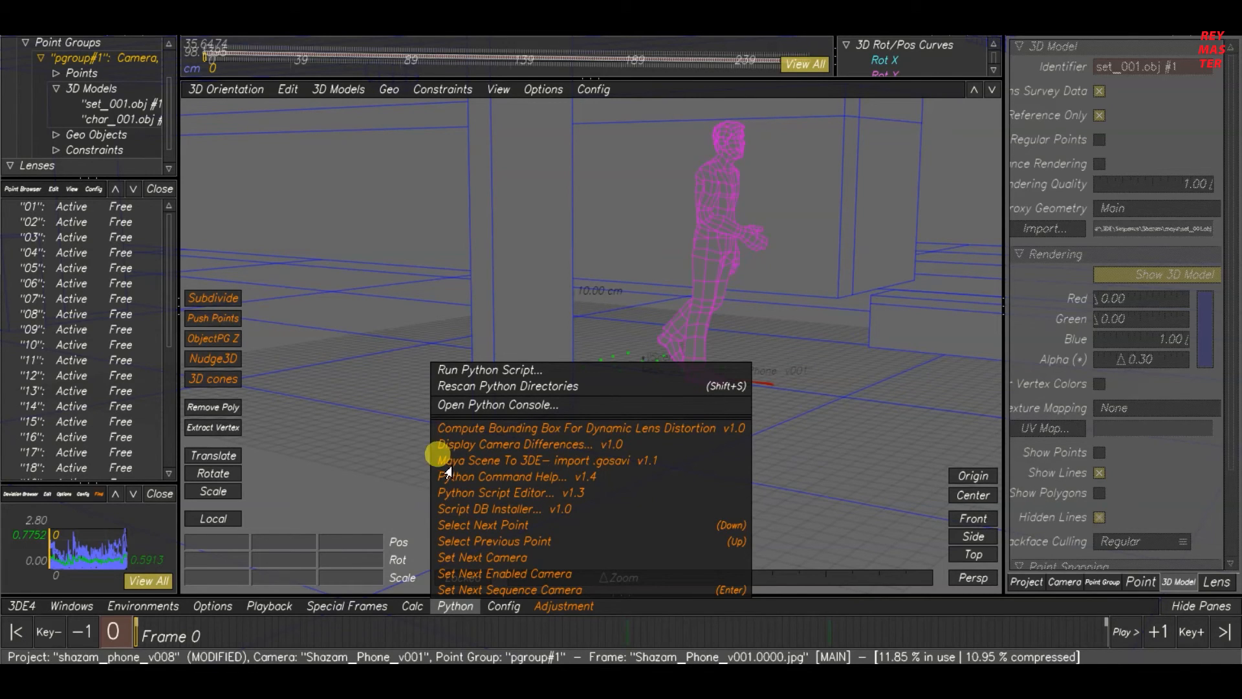
Run the 'Maya Scene To 3DE - import .gosavi' script from the Python menu
click(548, 460)
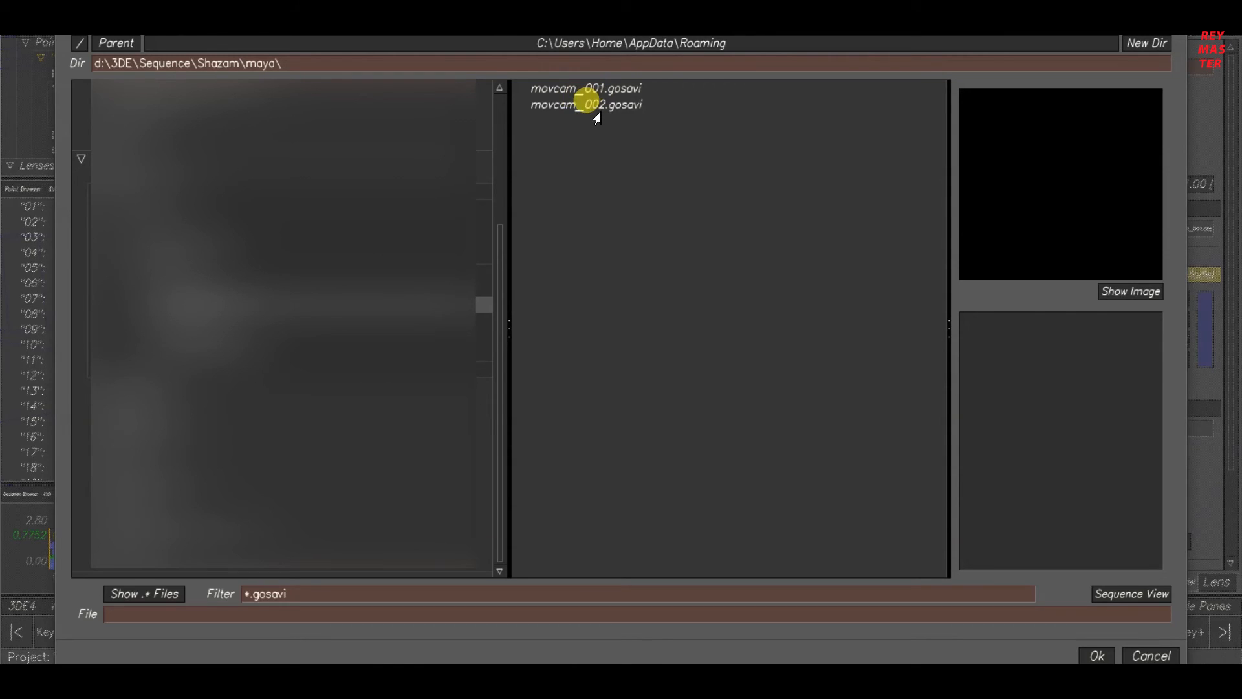
Select movcam_002.gosavi from the Shazam maya folder and confirm it for import
click(586, 105)
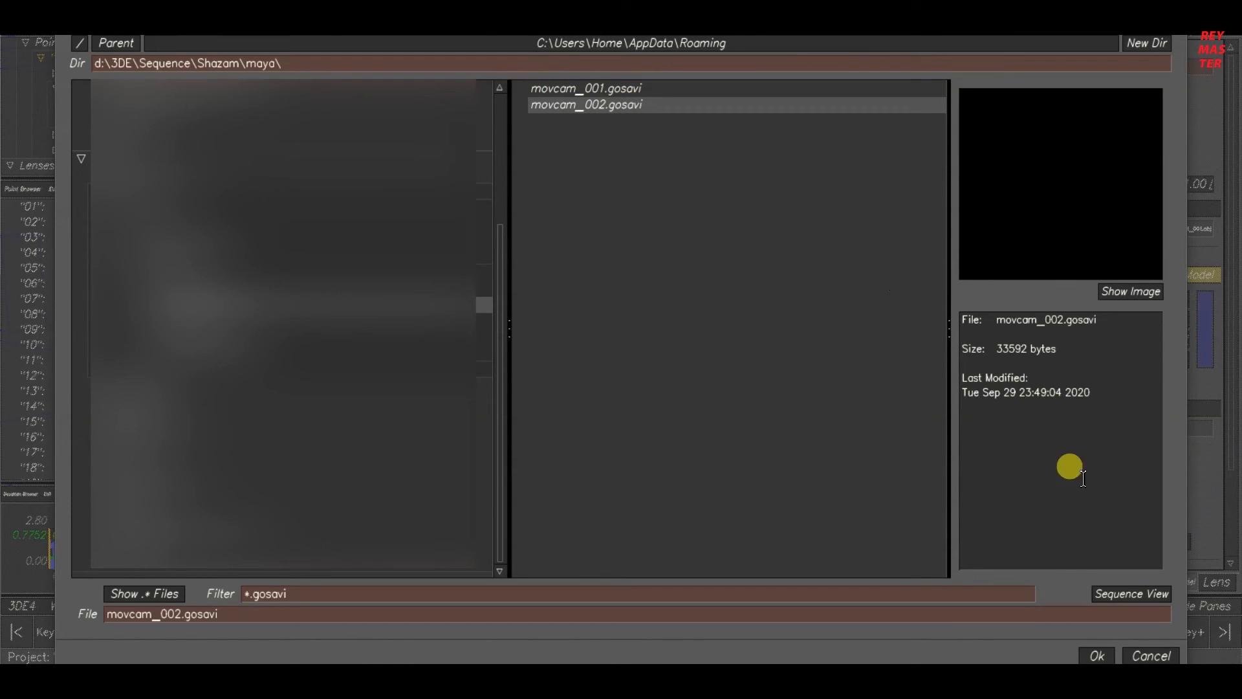
click(1096, 656)
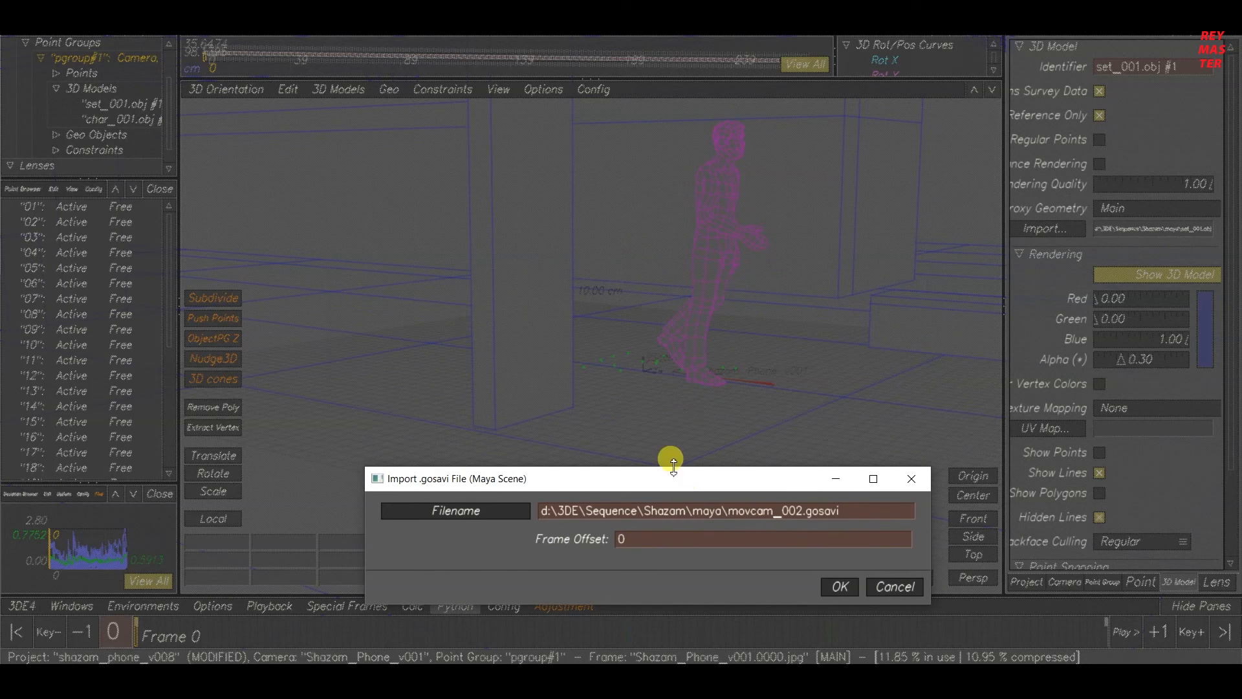
mouse_move(719, 482)
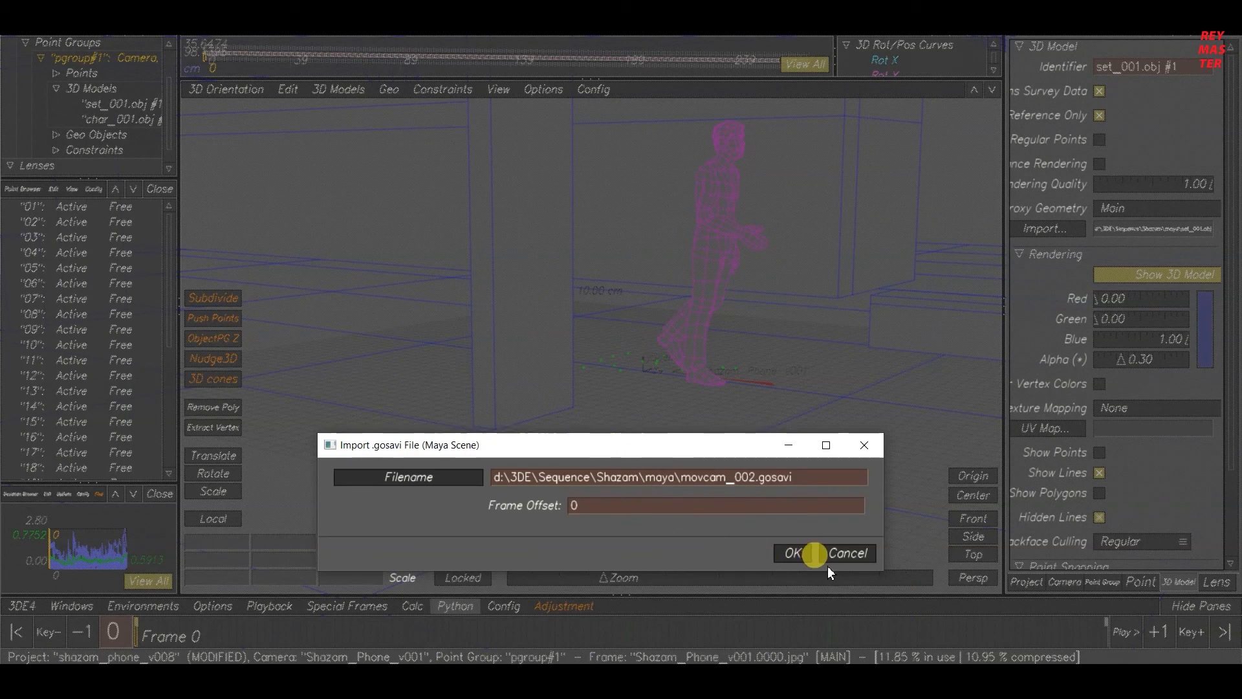
Import movcam_002.gosavi with Frame Offset 0 so the camera path appears in the 3D view
click(454, 605)
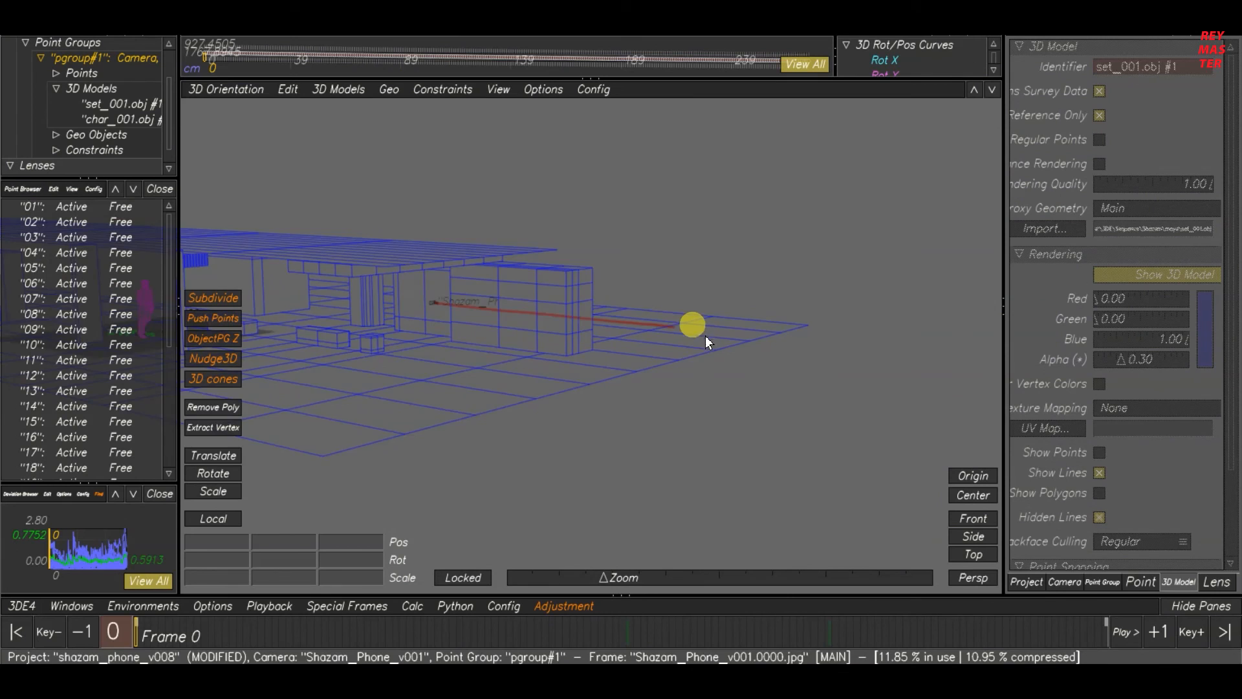
drag(691, 325, 623, 387)
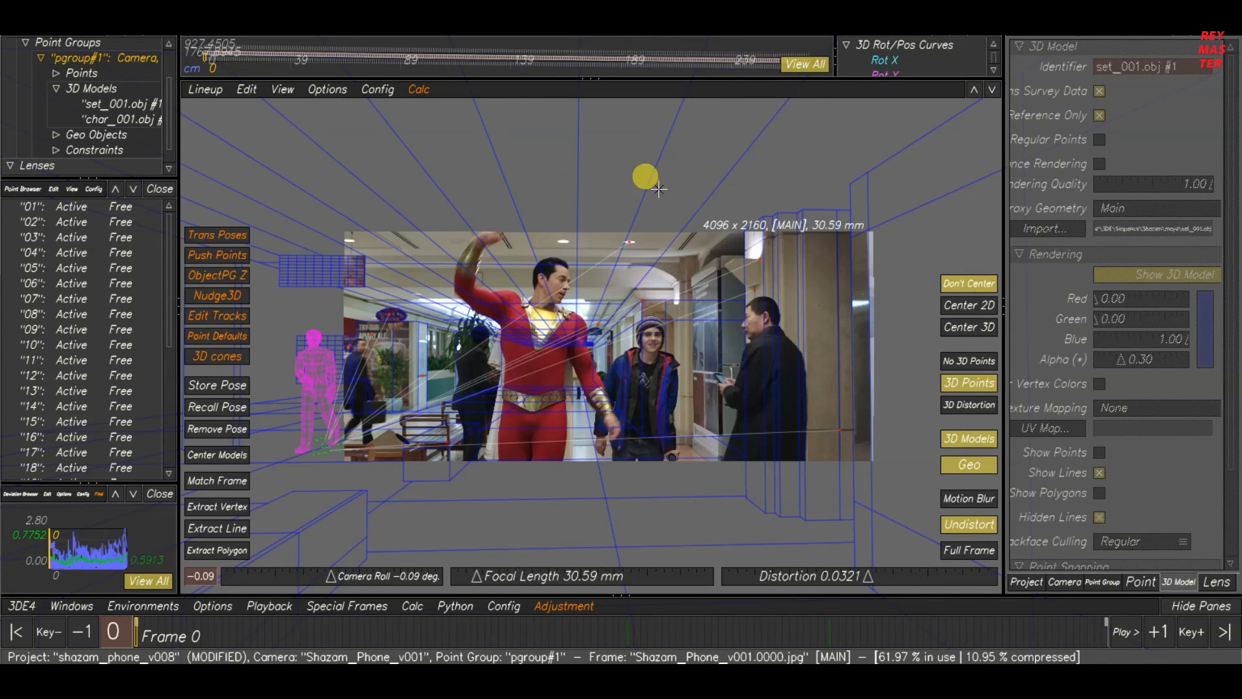
Select tracking point 02 on the Shazam plate in the lineup view at frame 0
click(1141, 581)
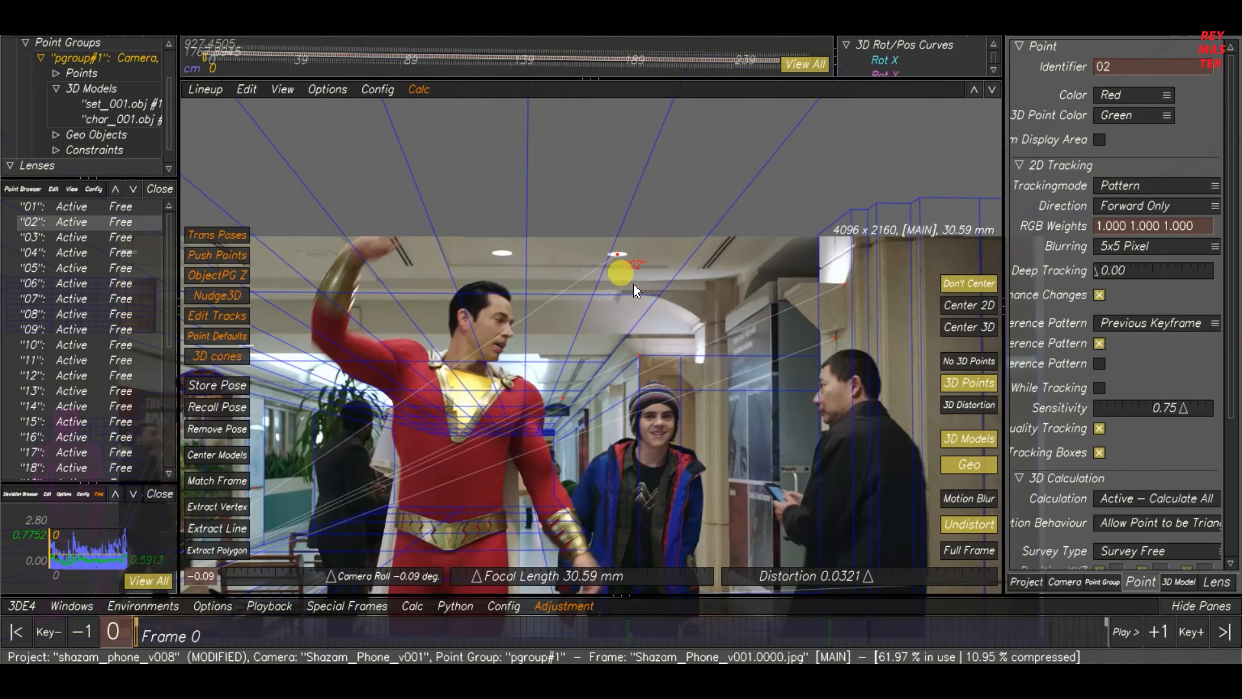